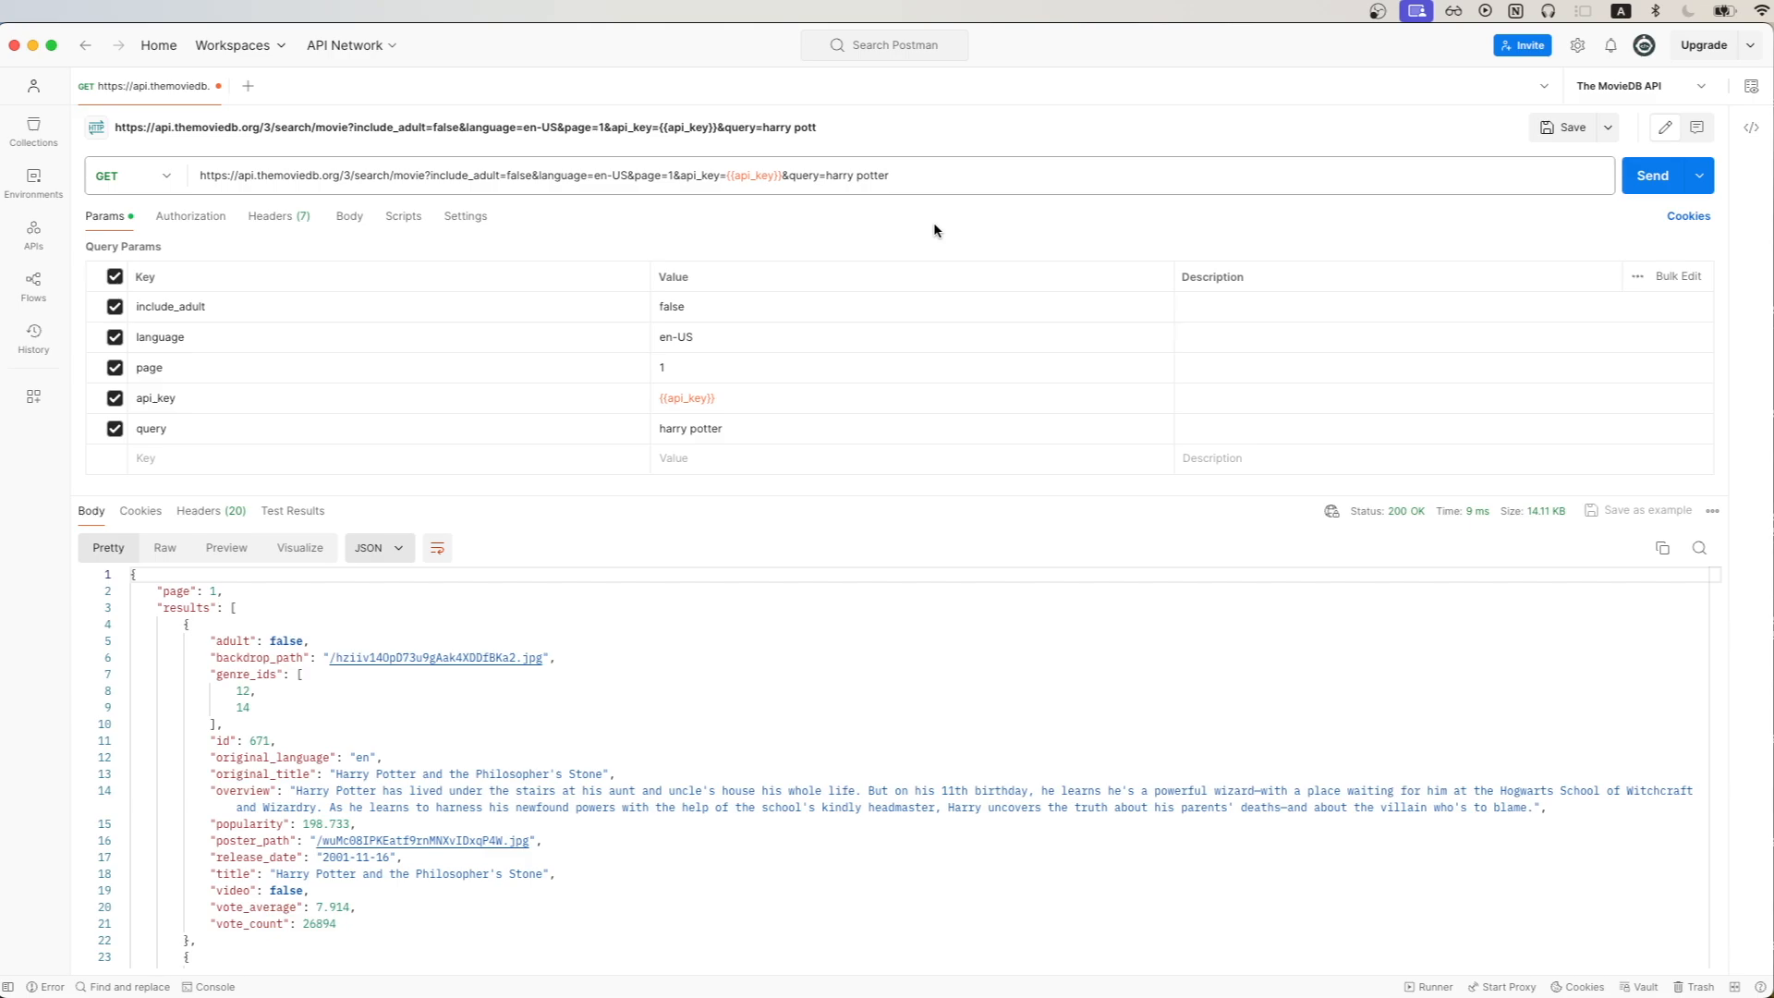
mouse_move(796, 428)
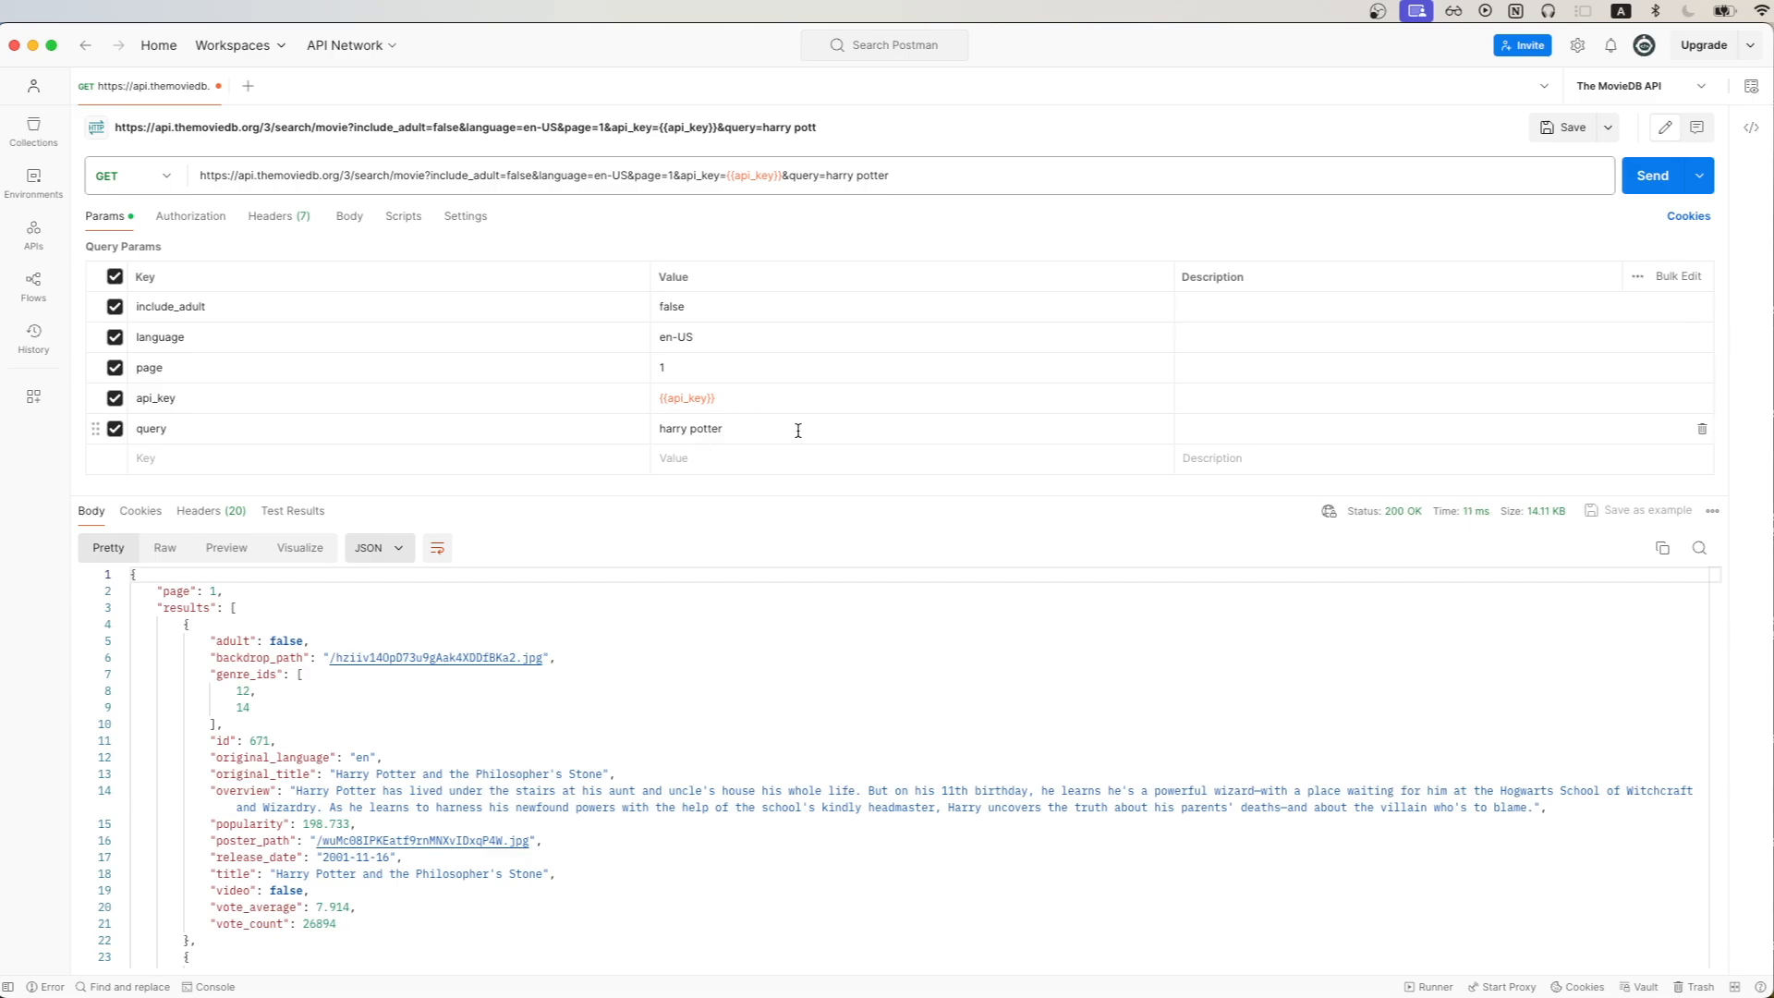
Step: Resend the search/movie request for 'harry potter' to get fresh JSON results
left_click(1651, 176)
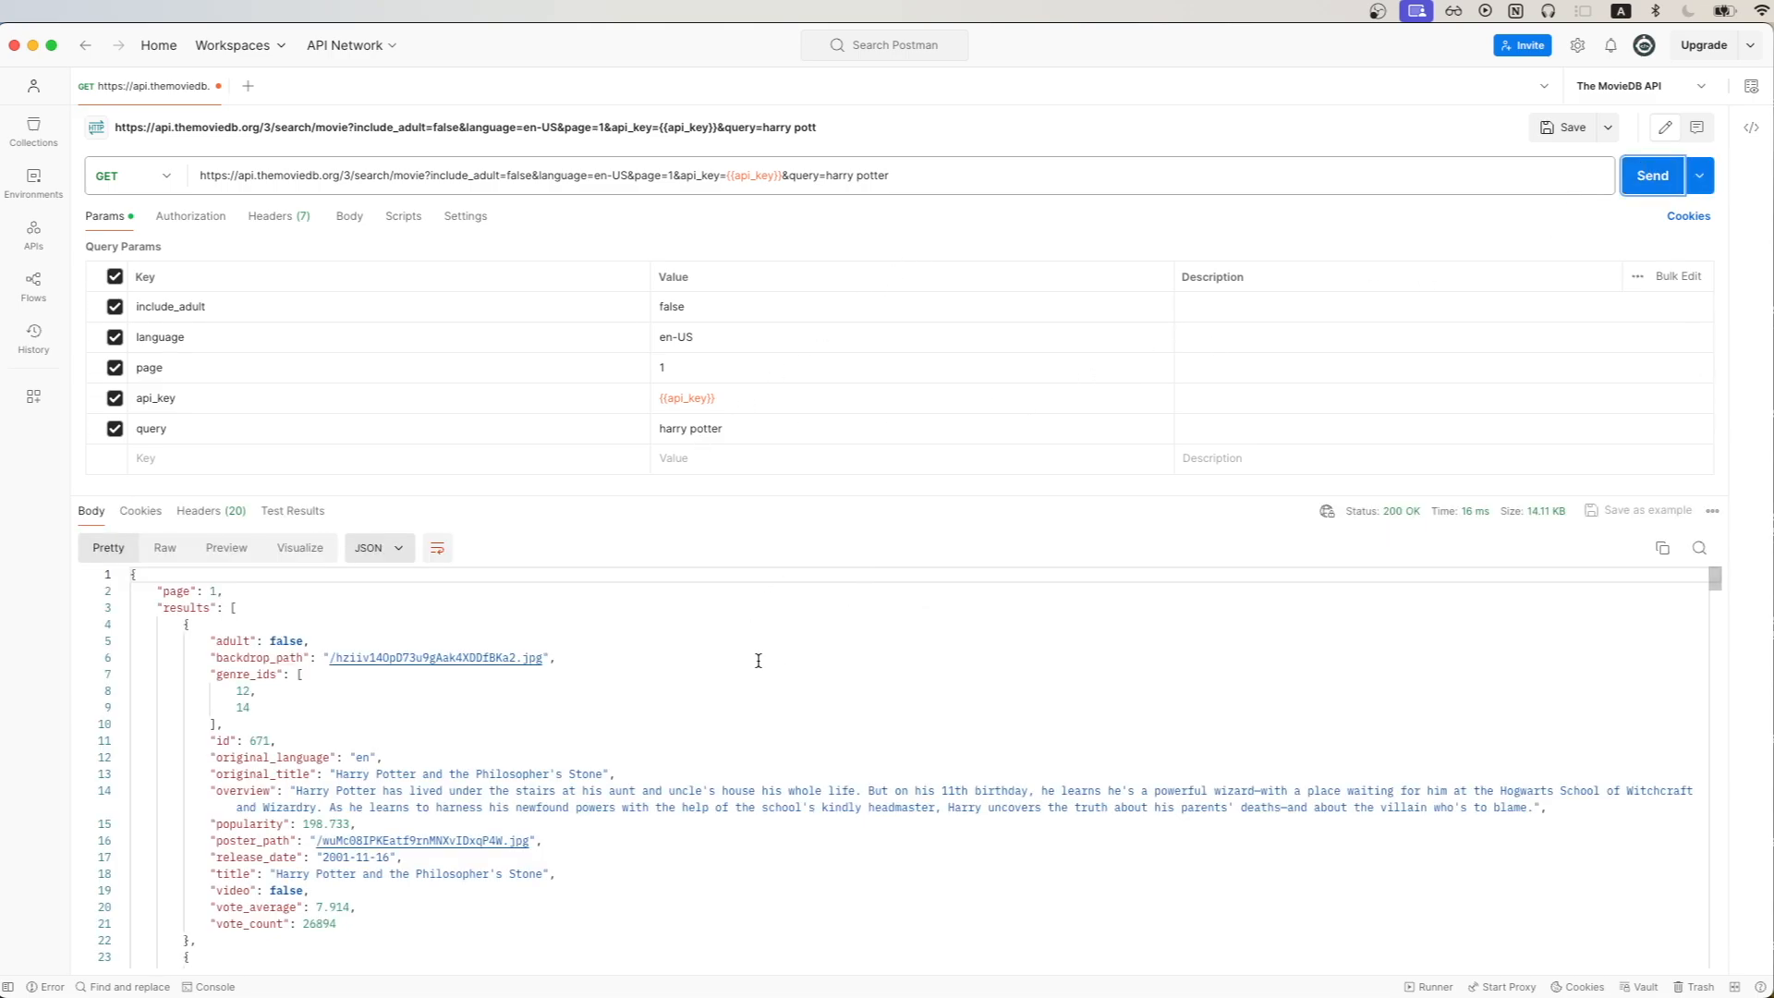
mouse_move(732, 639)
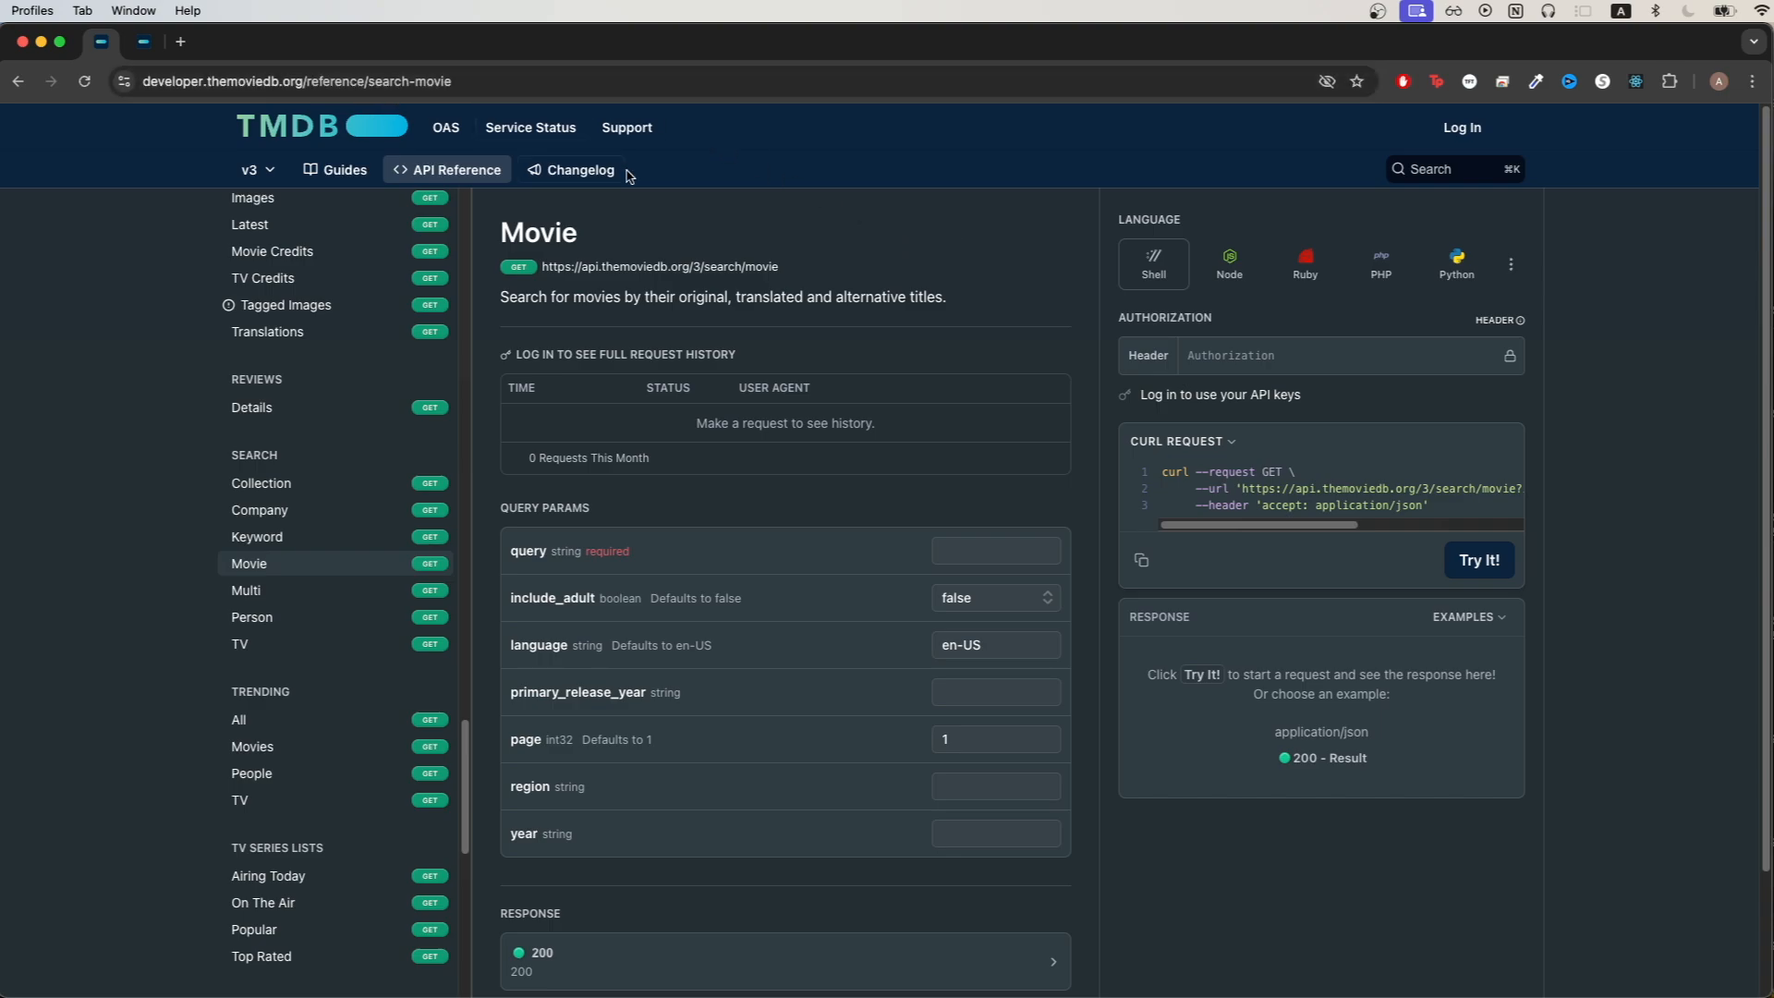
mouse_move(926, 248)
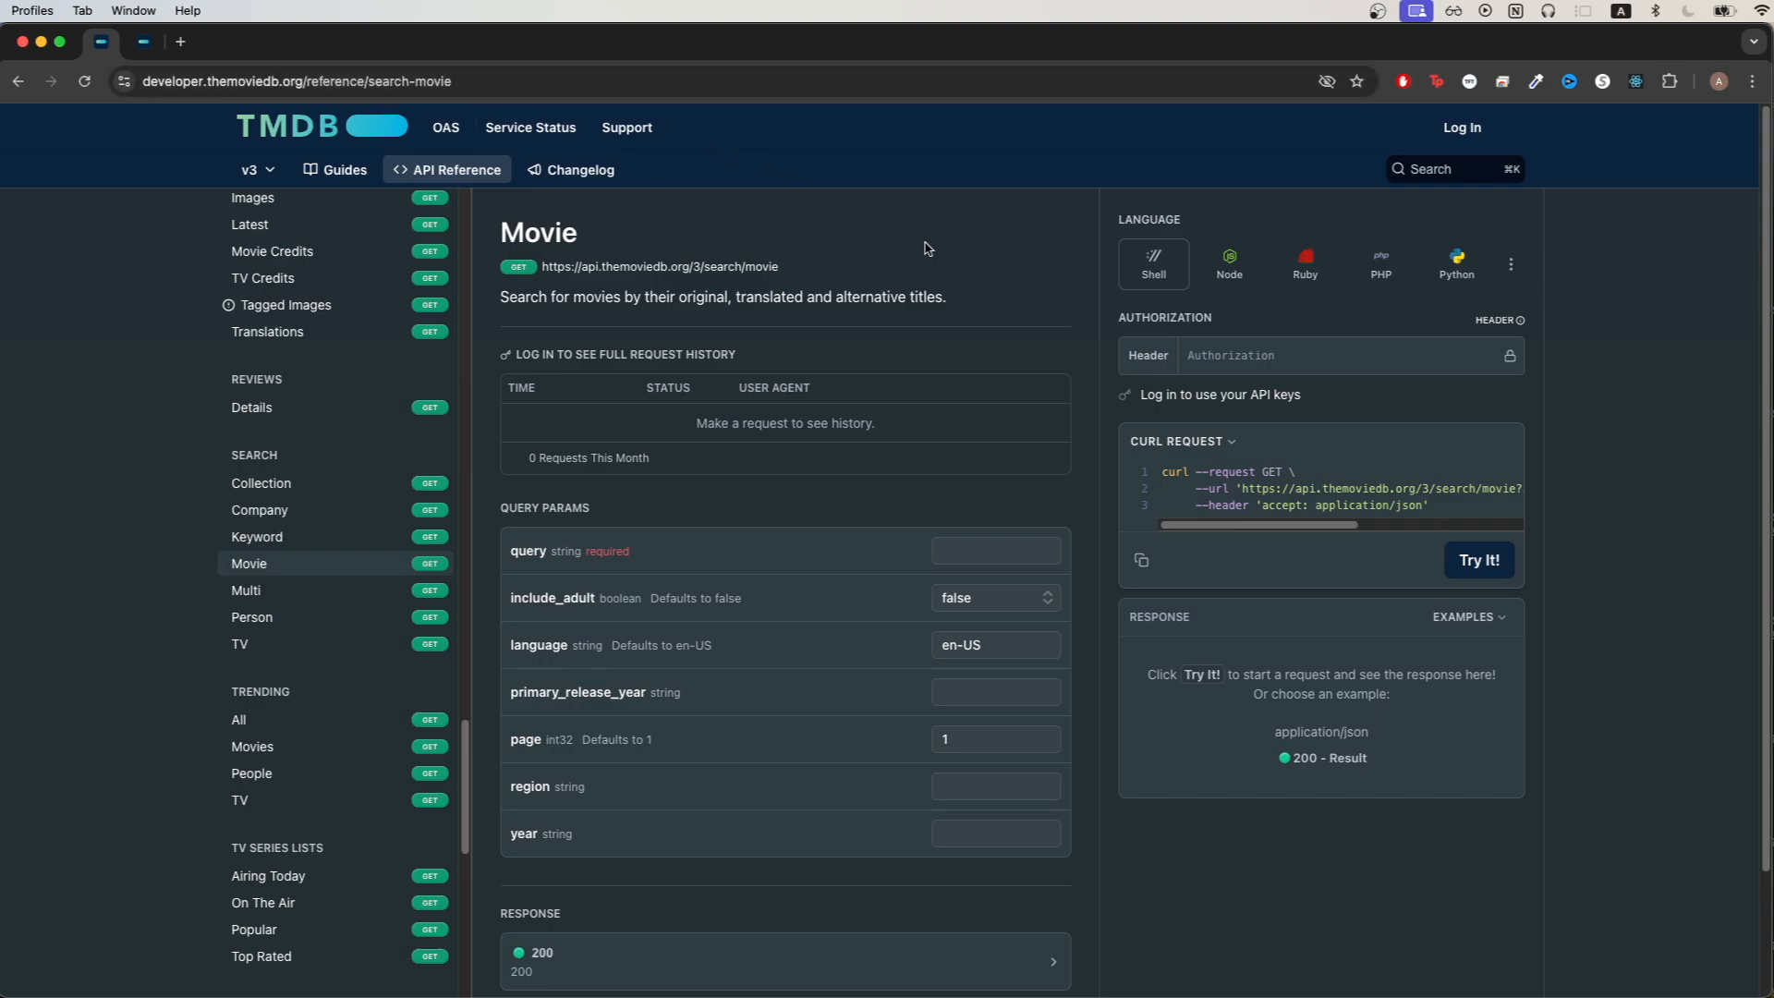
mouse_move(870, 242)
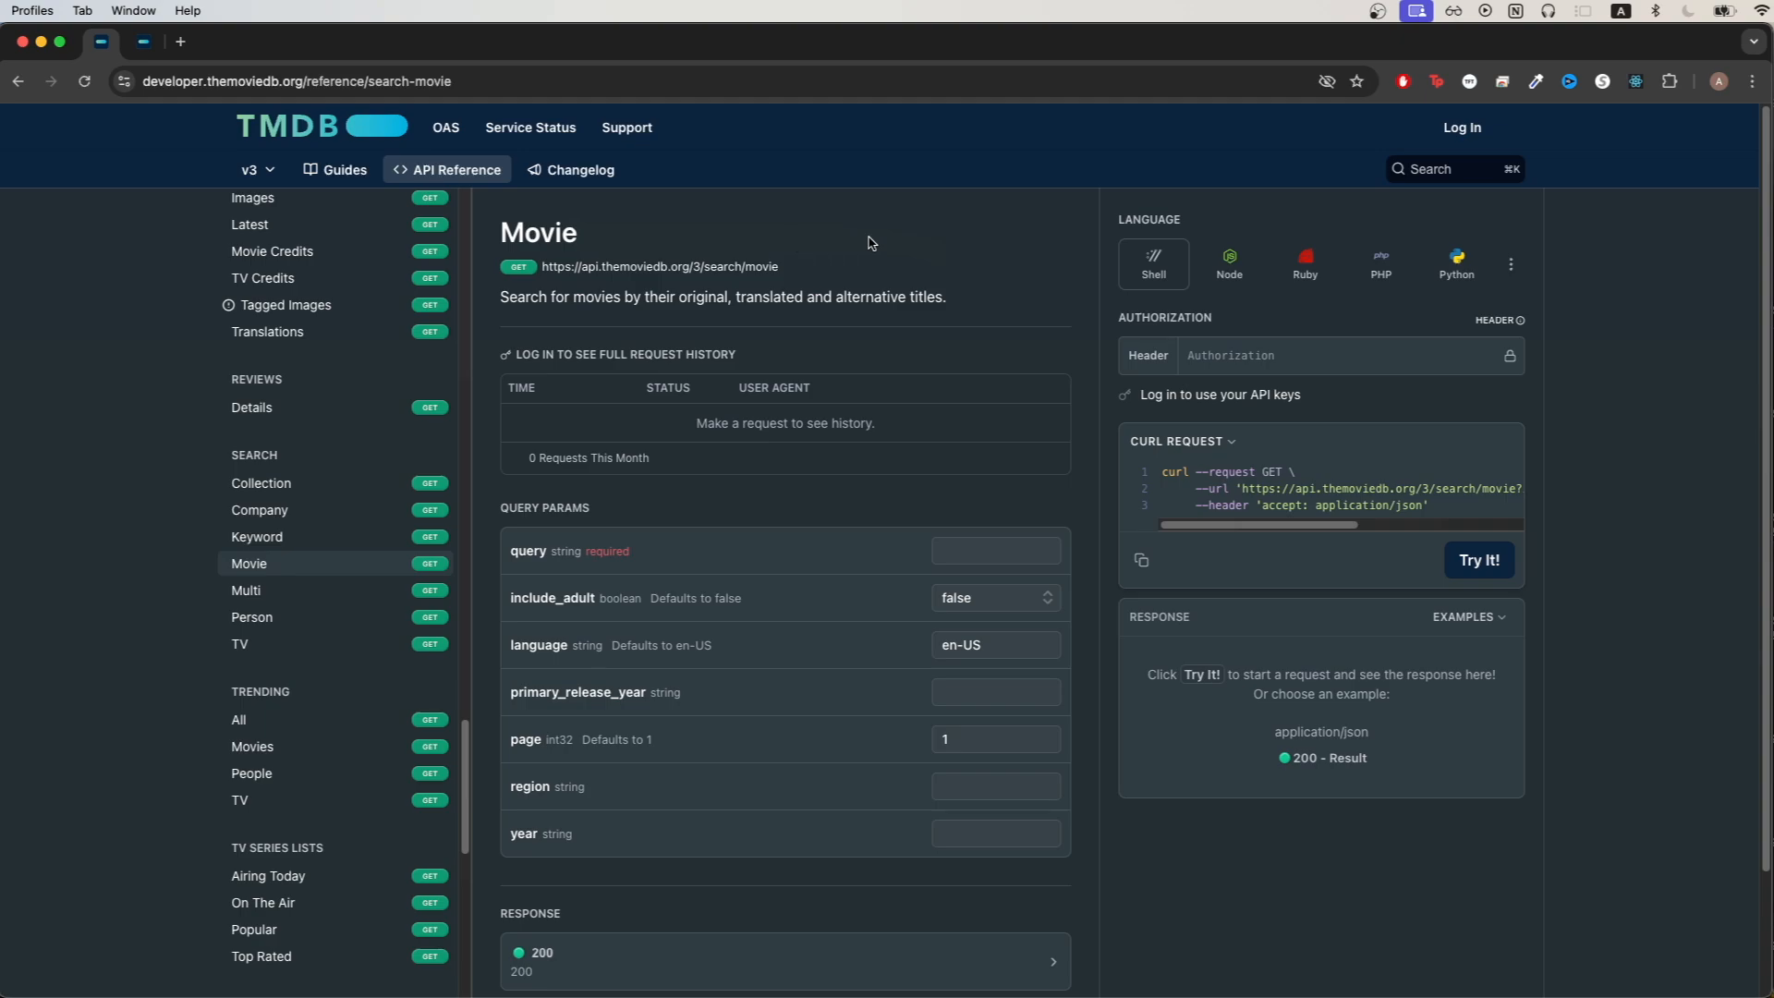
mouse_move(901, 228)
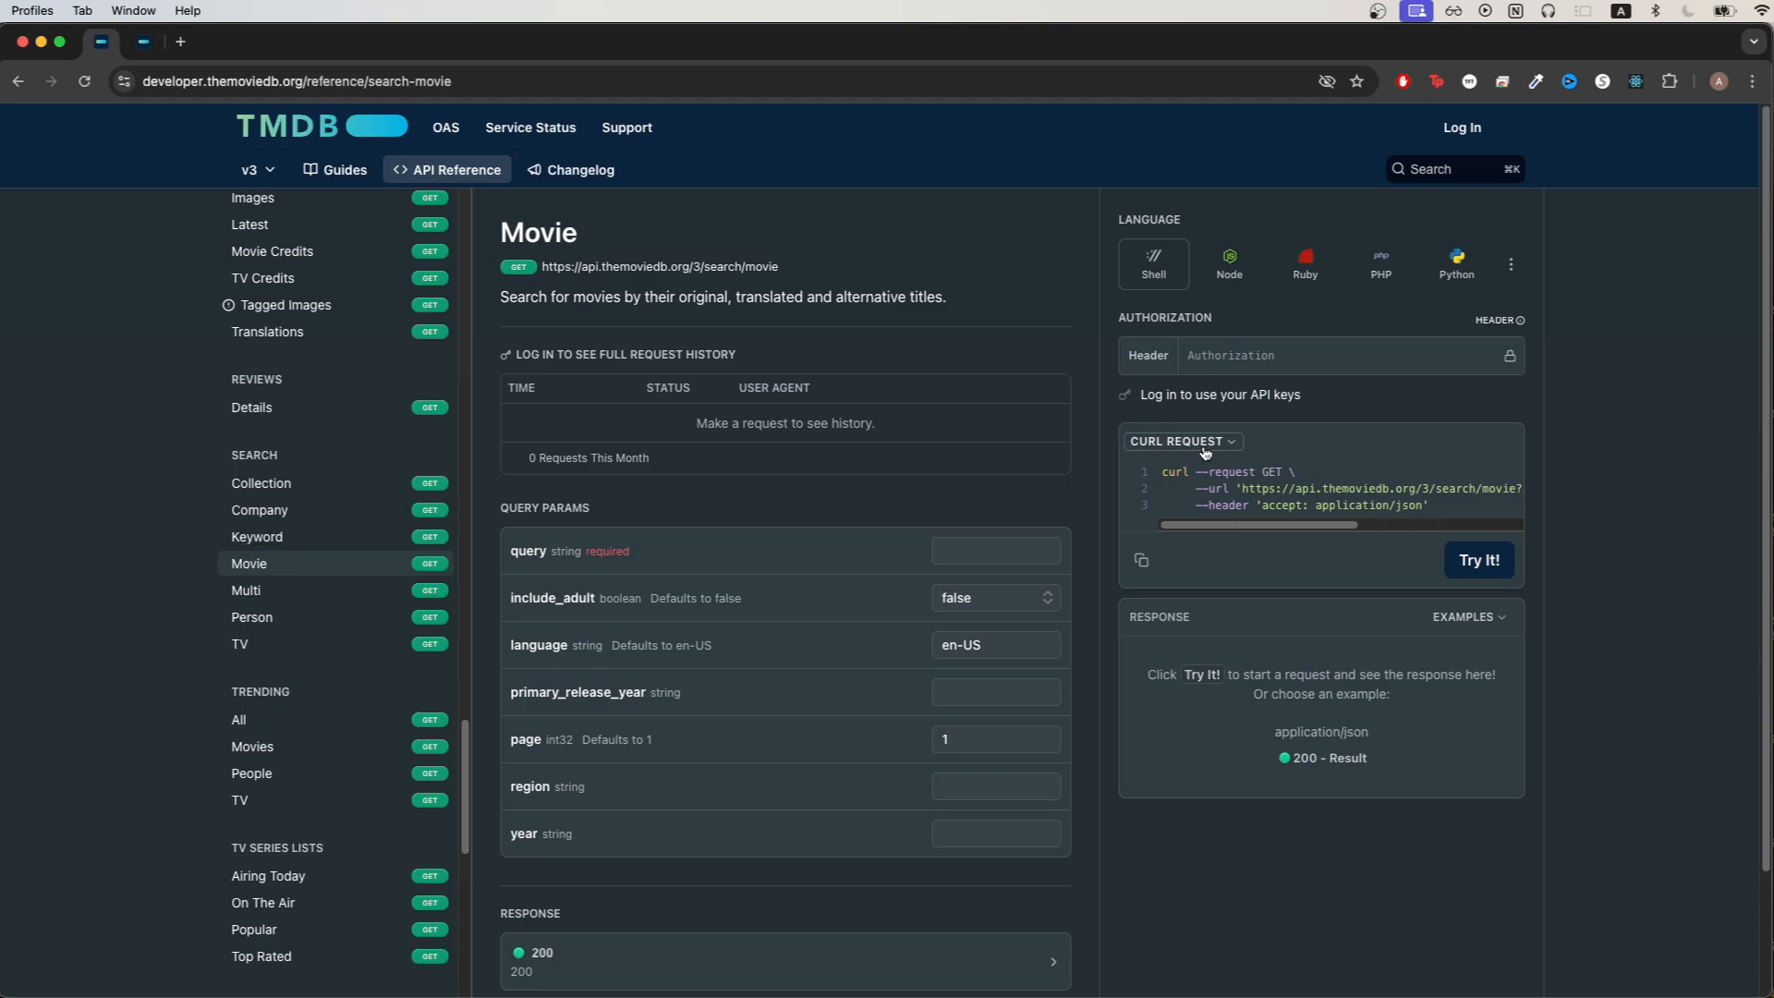
Step: Review the TMDB Search > Movie reference page's query params, then return to Postman
left_click(1140, 560)
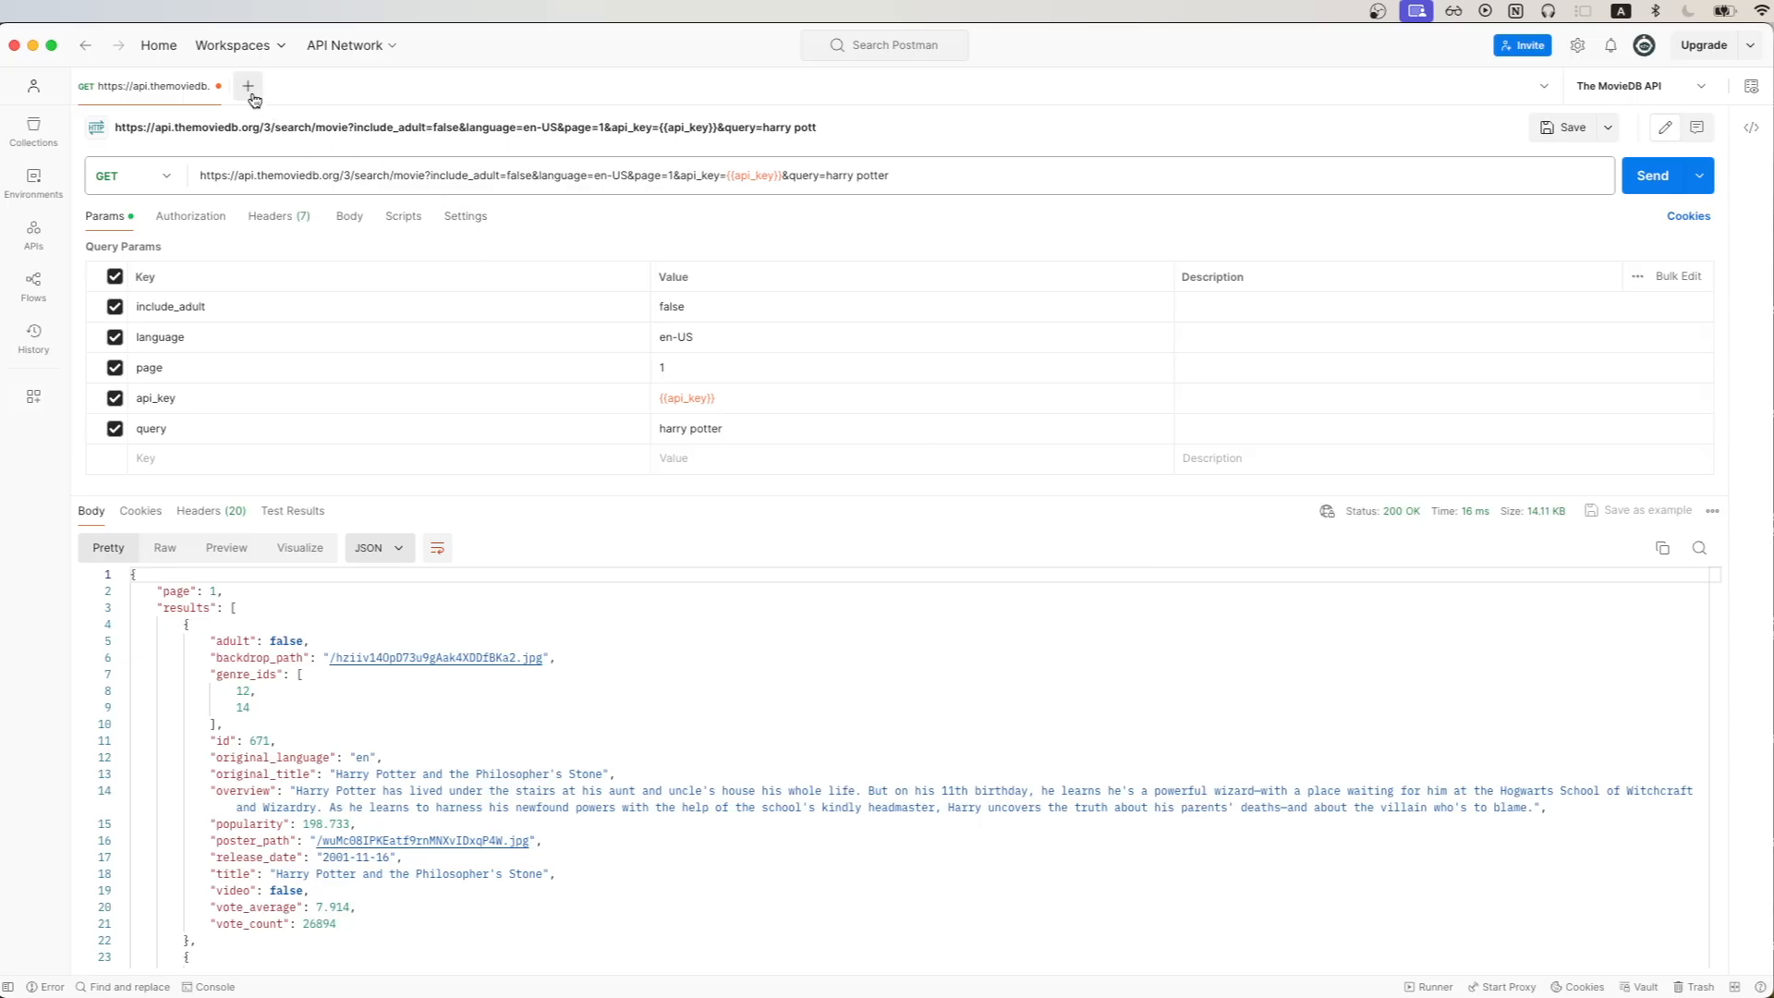
Step: In a new tab for search/movie, add parameter api_key with value {{api_key}}
left_click(247, 85)
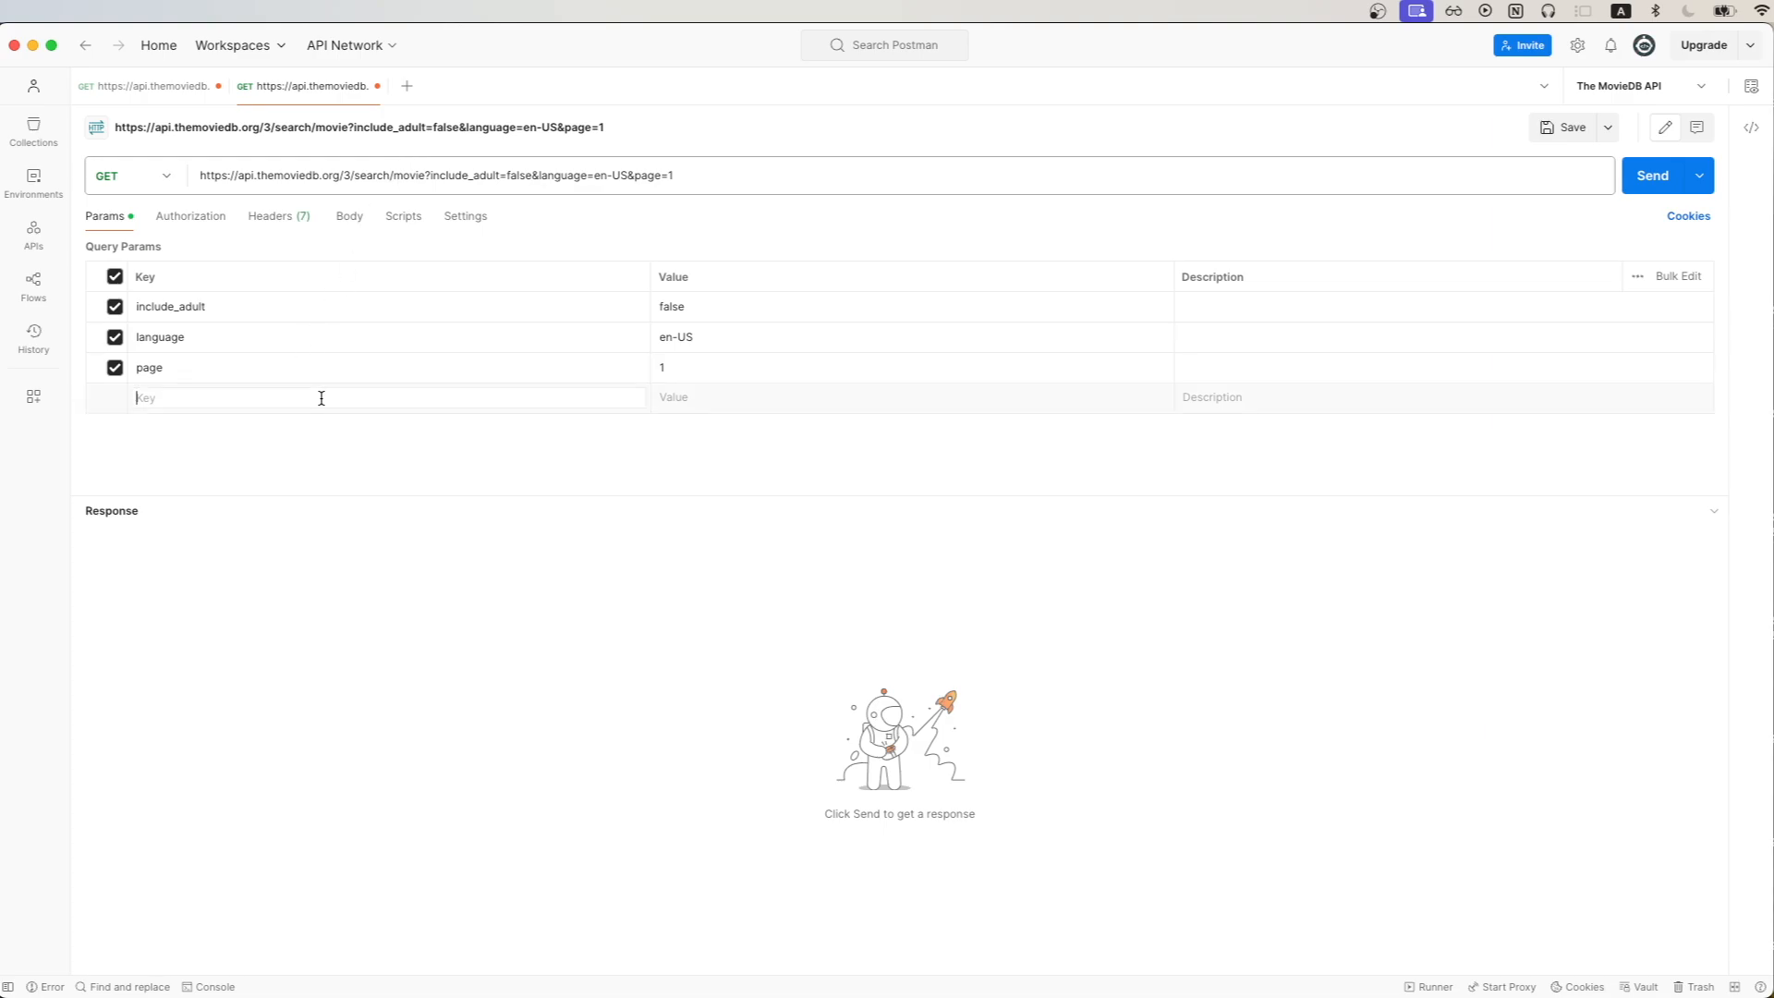
type("api_key")
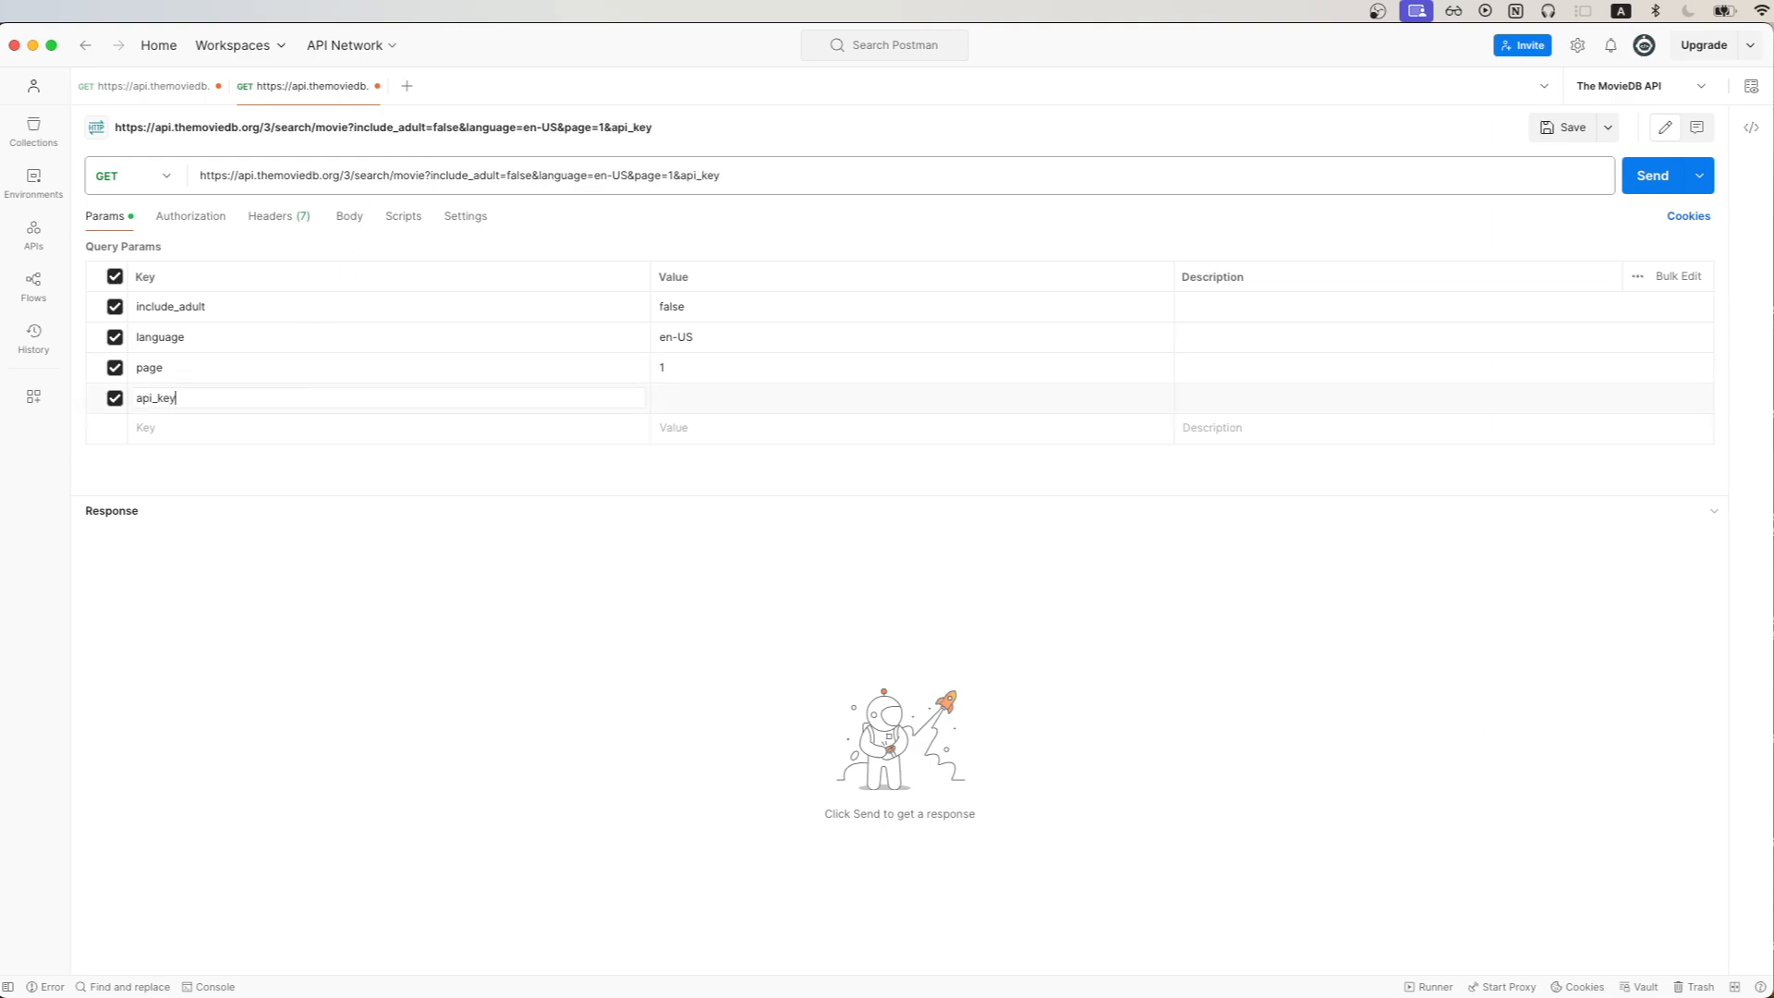
left_click(912, 397)
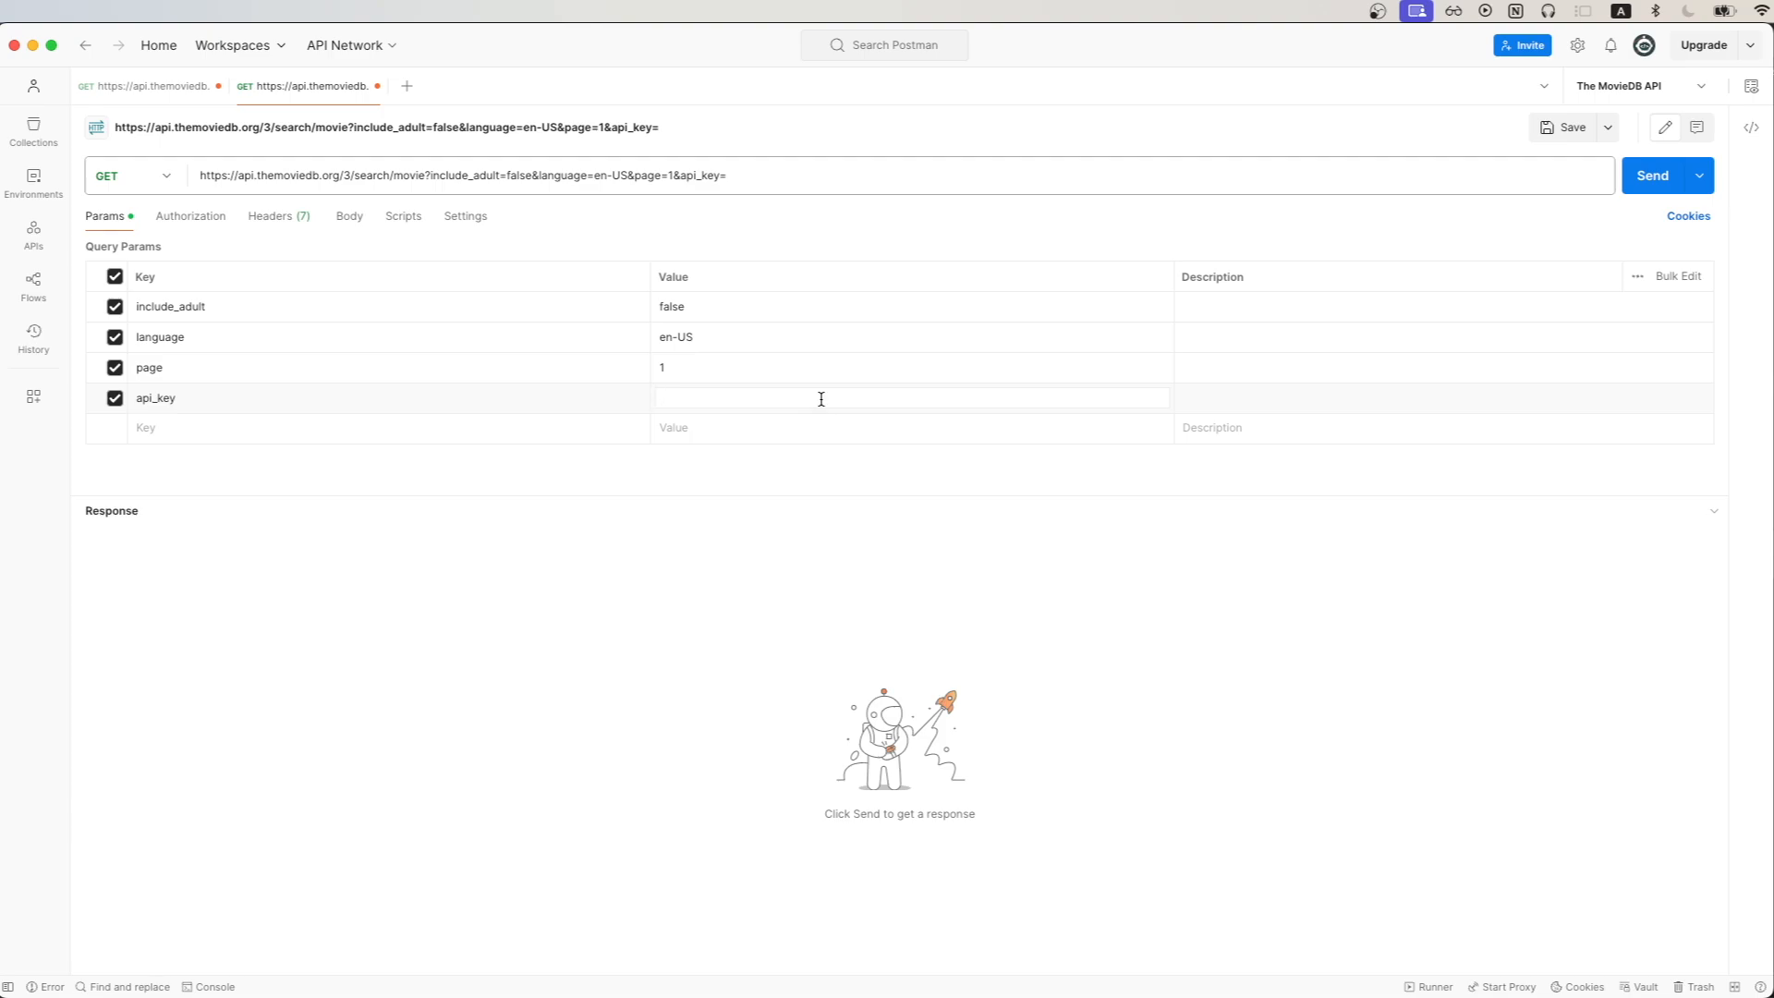
type("12")
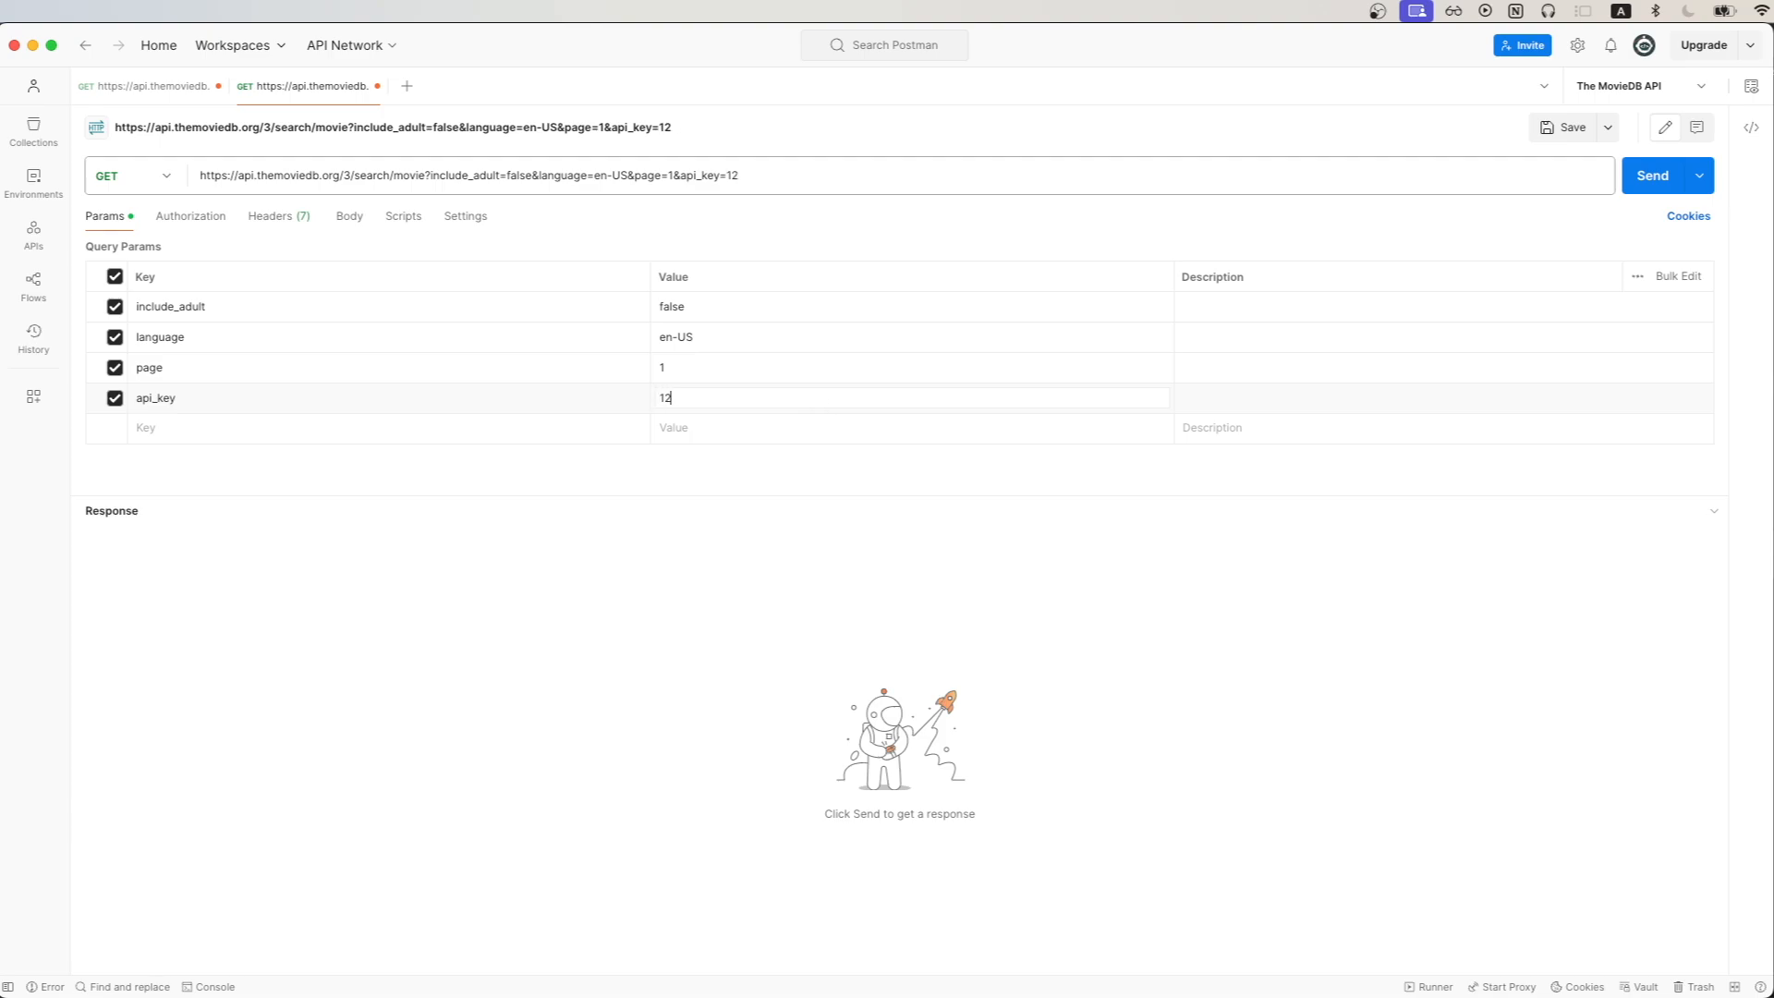
type("{{api_key}}")
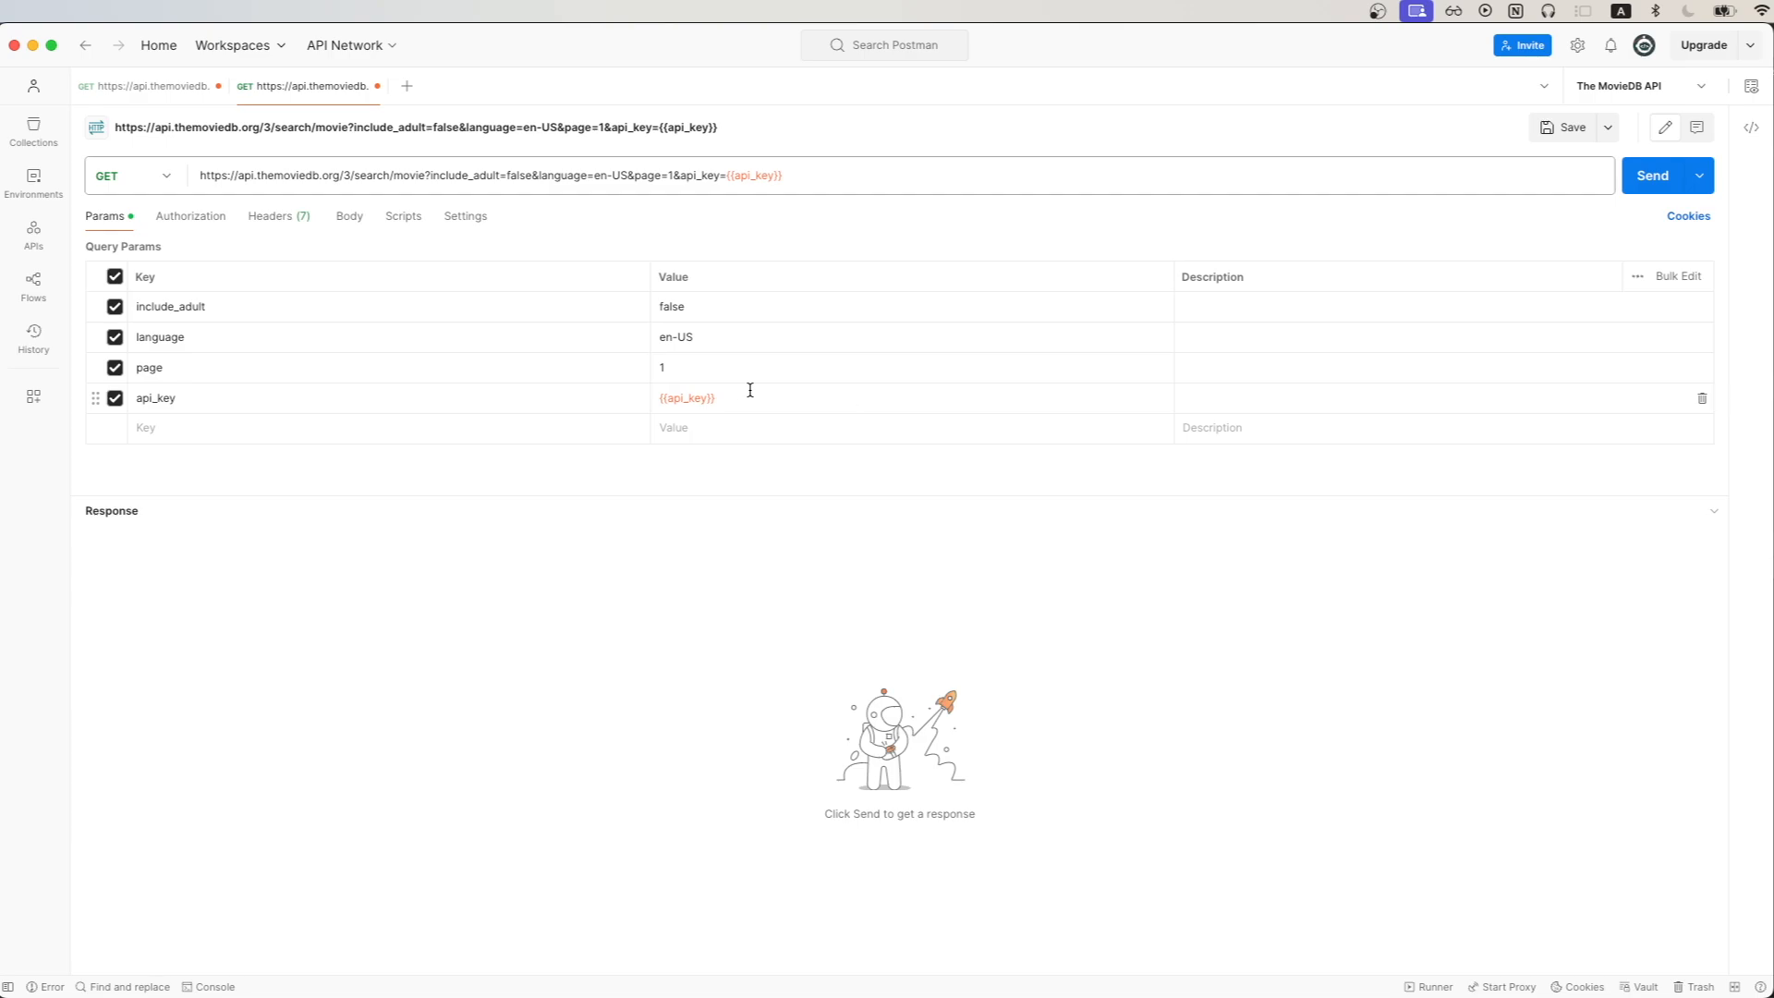
mouse_move(763, 410)
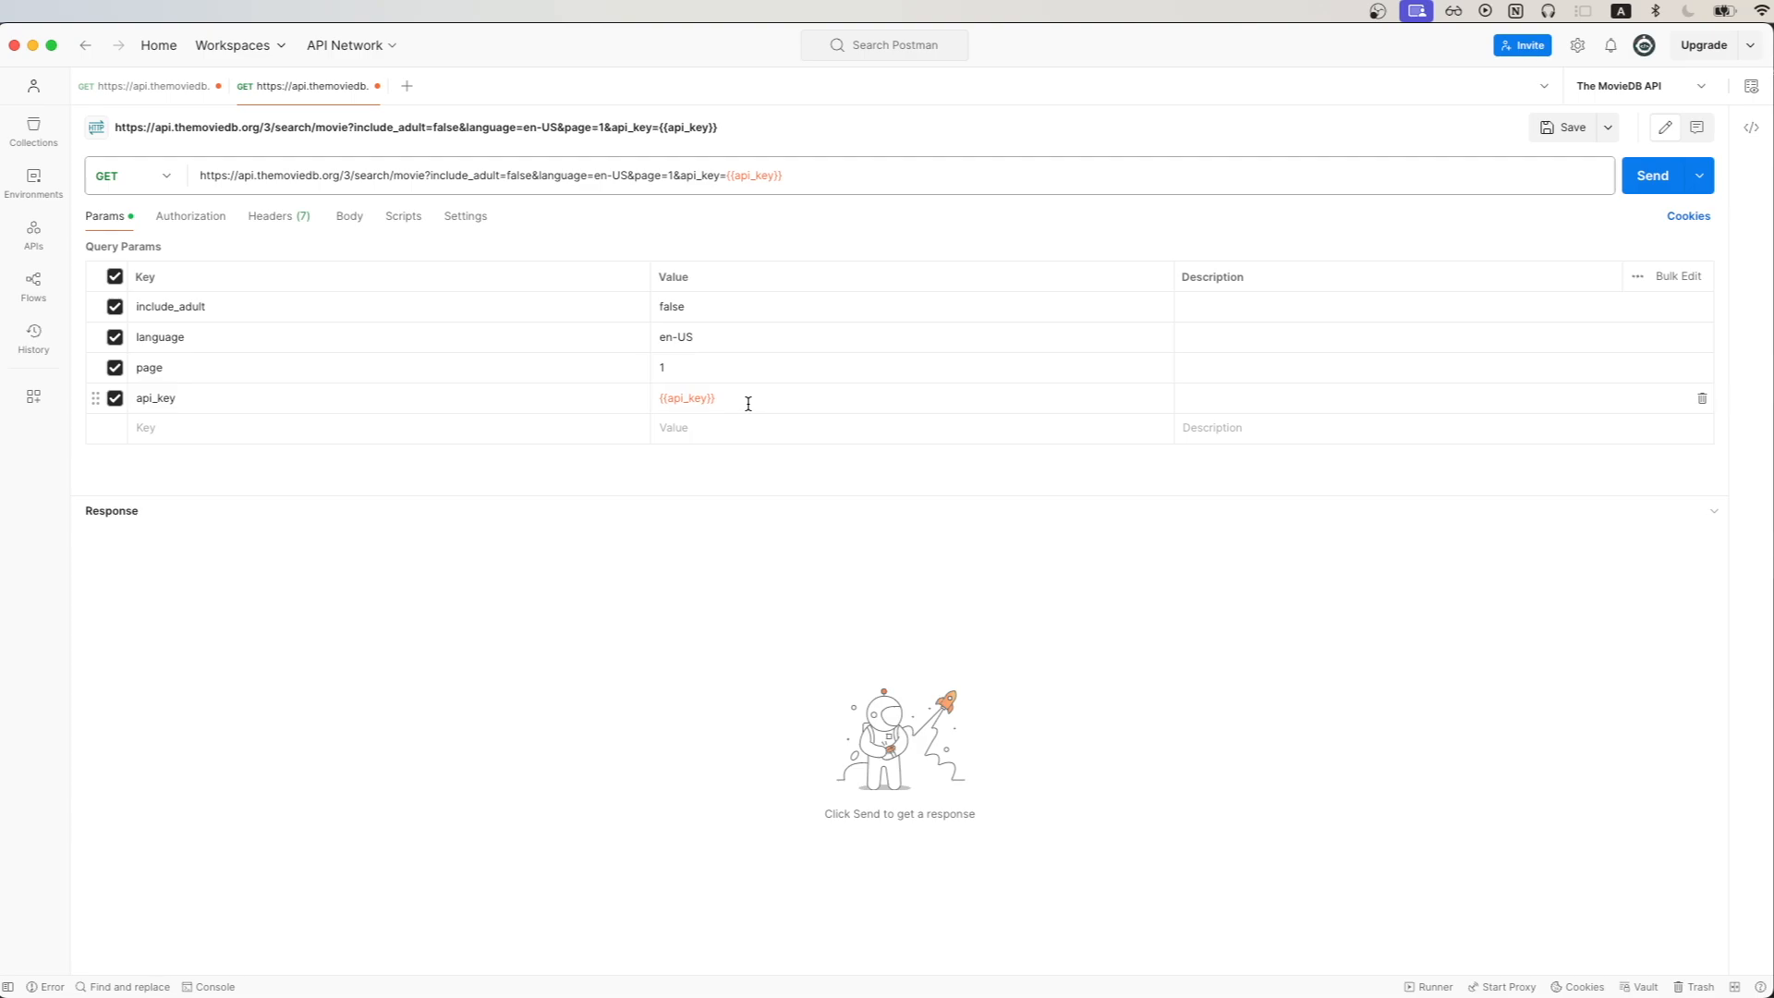
Step: Add query parameter 'harry potter' and send, getting Harry Potter movie results (200 OK)
type("query")
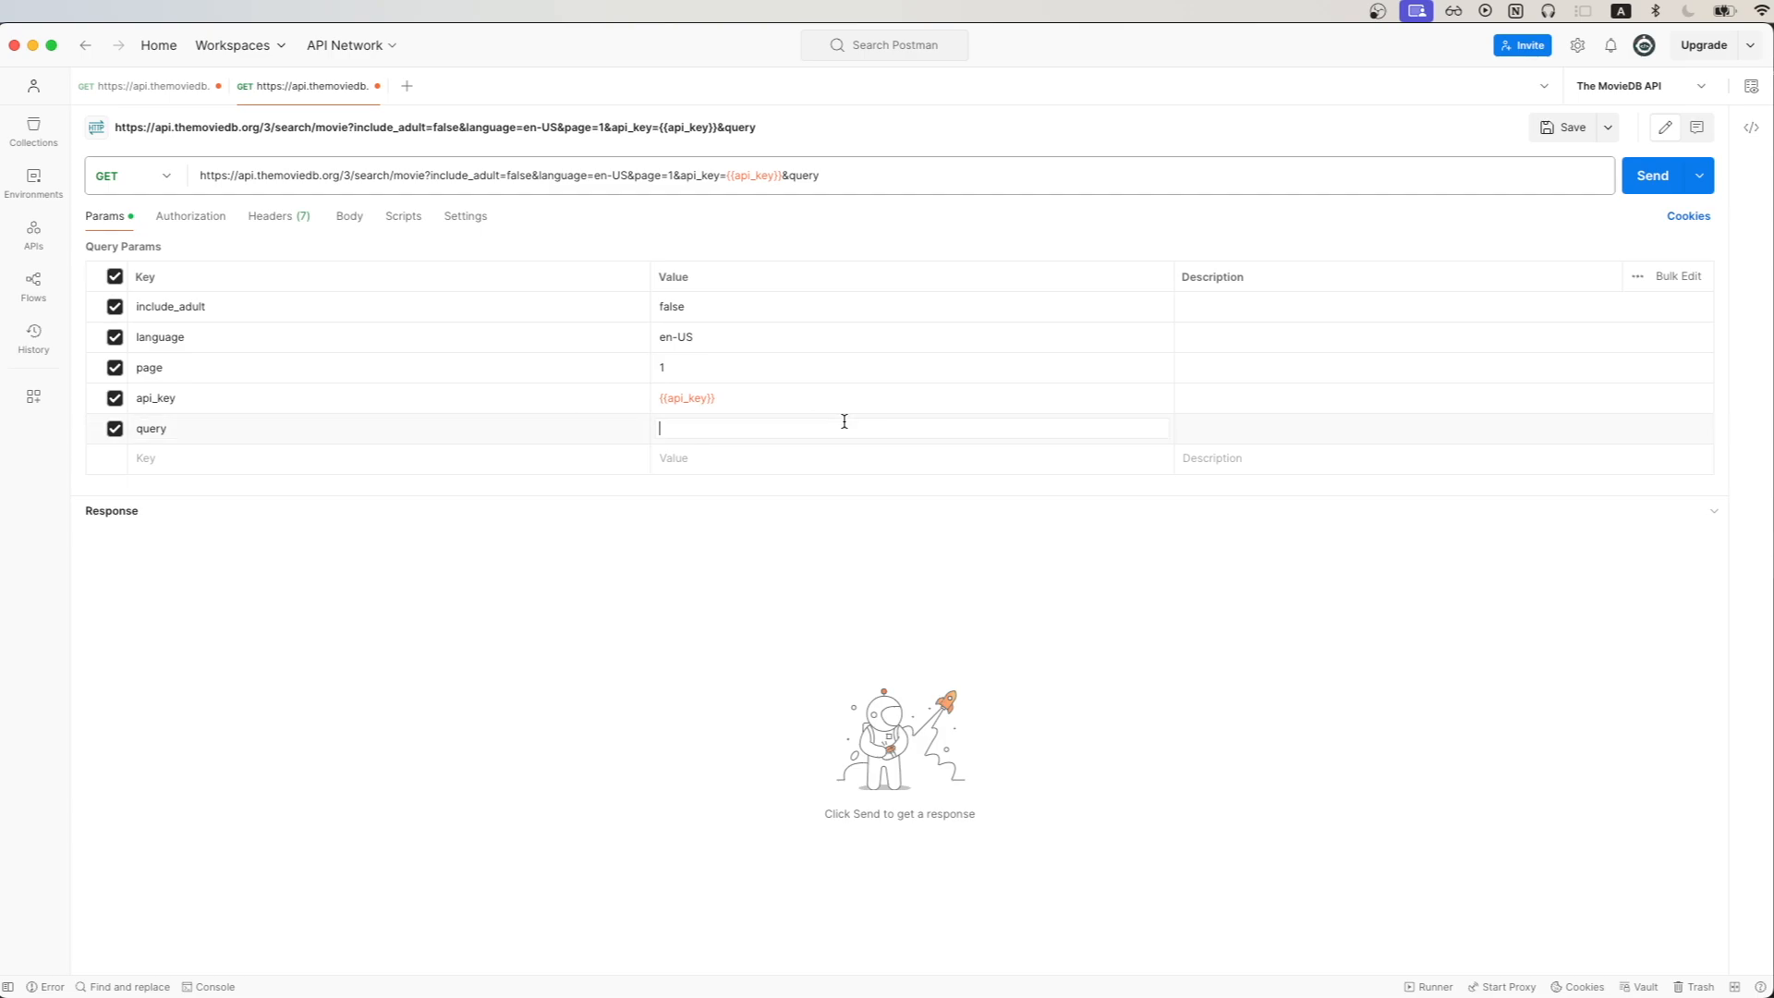
type("harry potter")
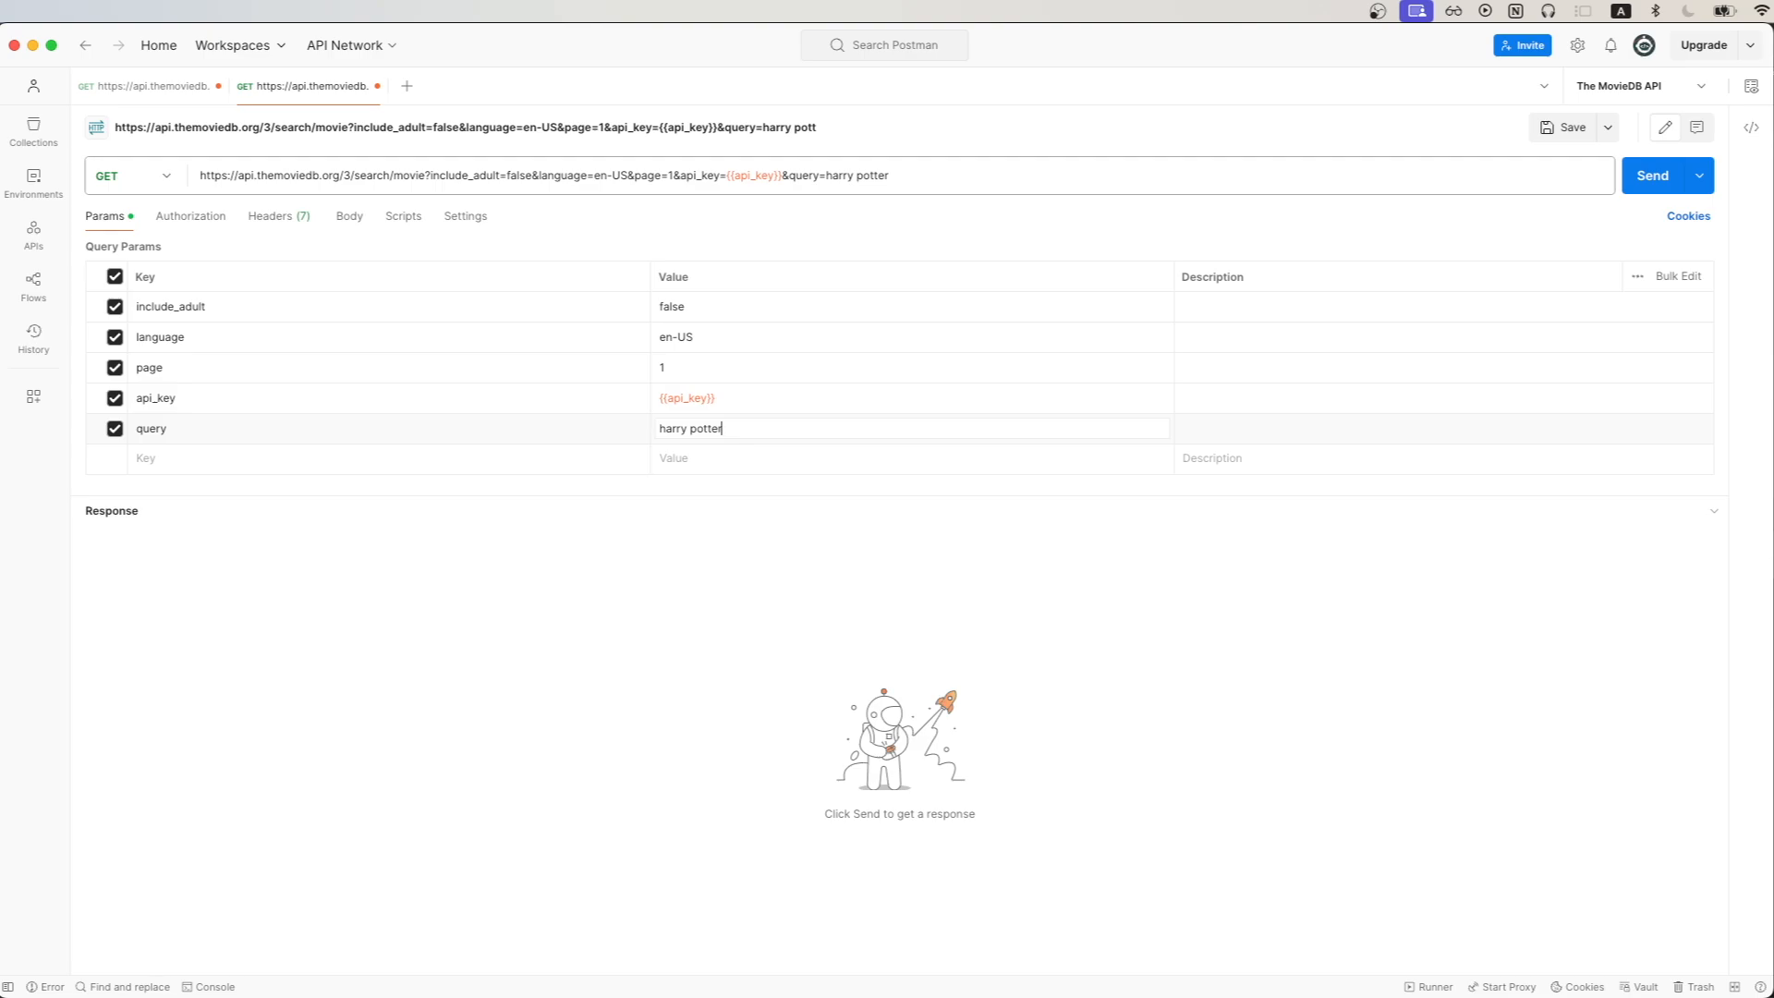
left_click(1651, 175)
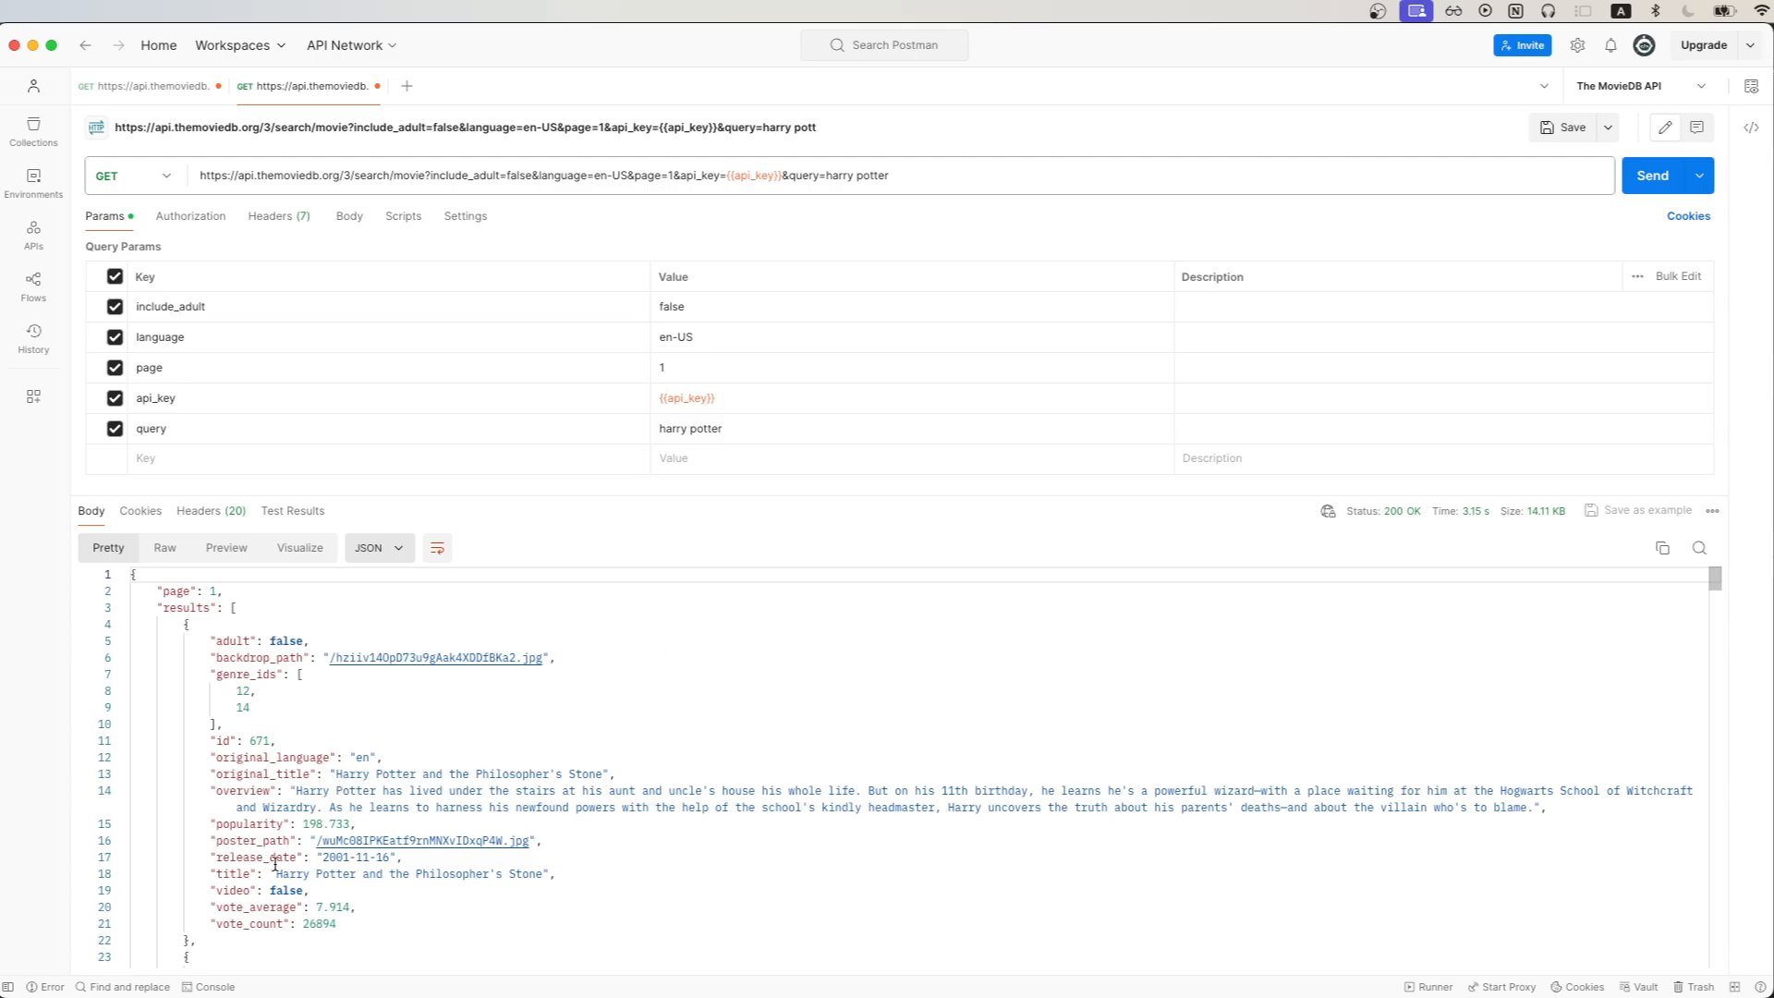
mouse_move(755, 899)
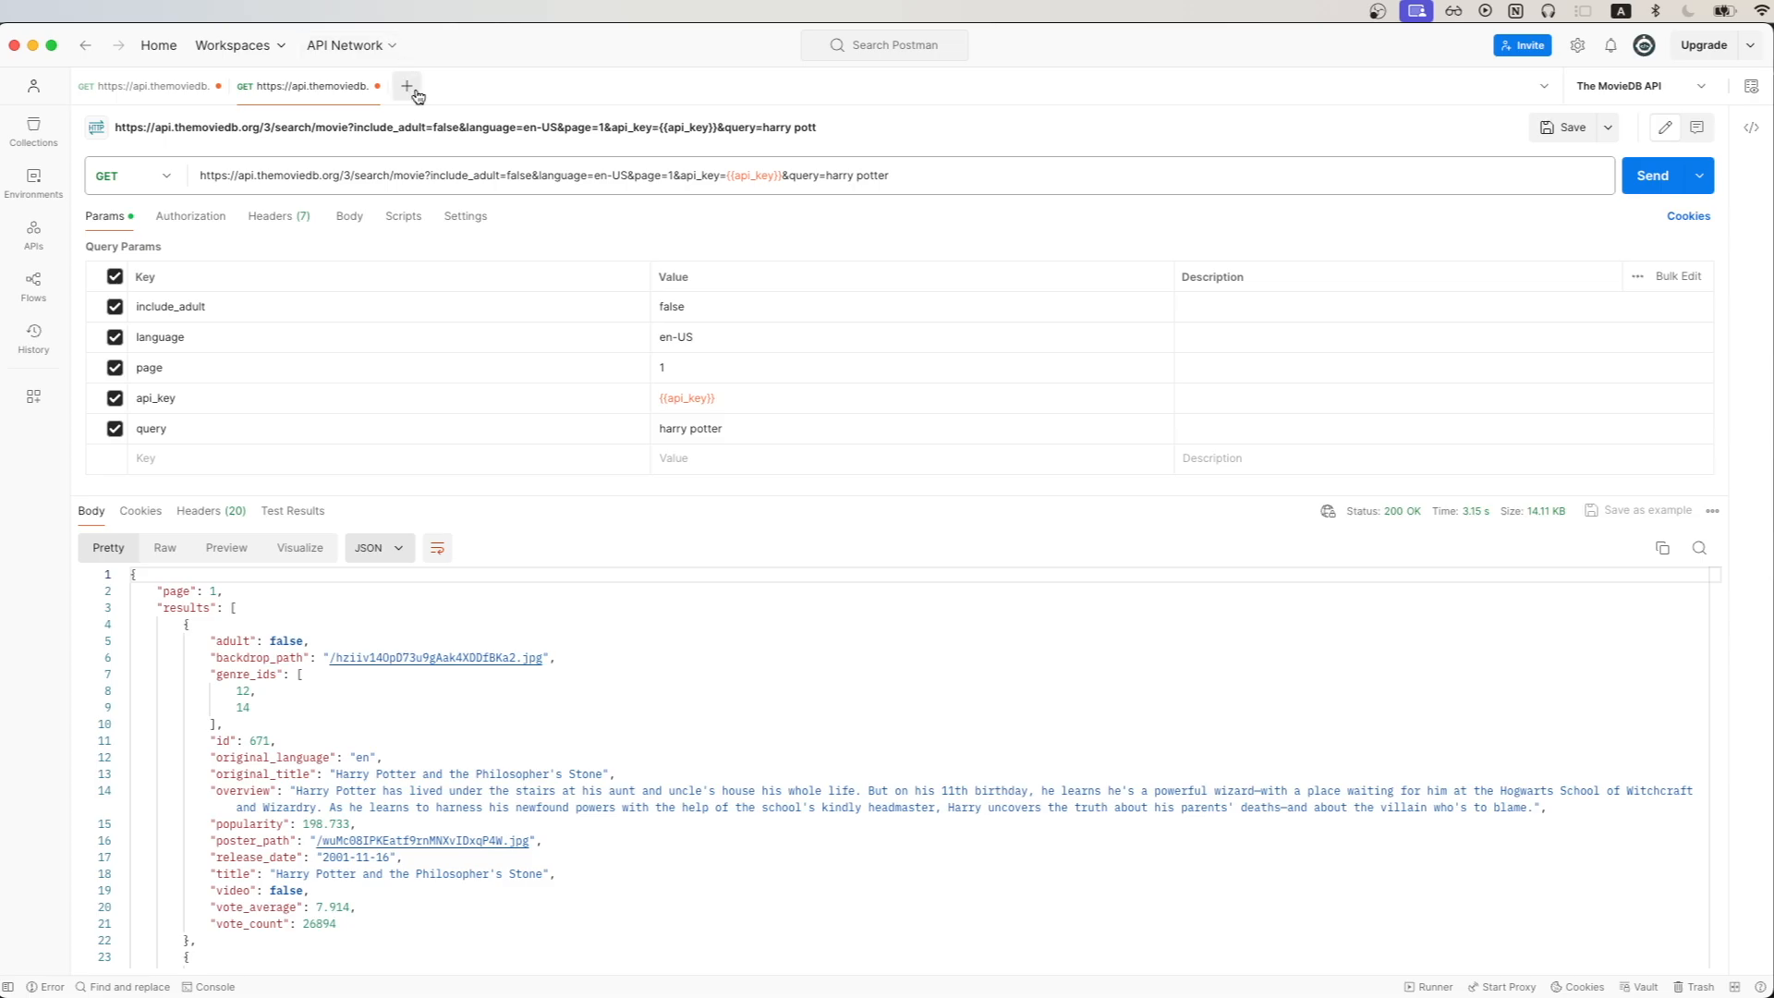
Step: Open a third tab for search/tv with include_adult, language and page parameters
left_click(405, 86)
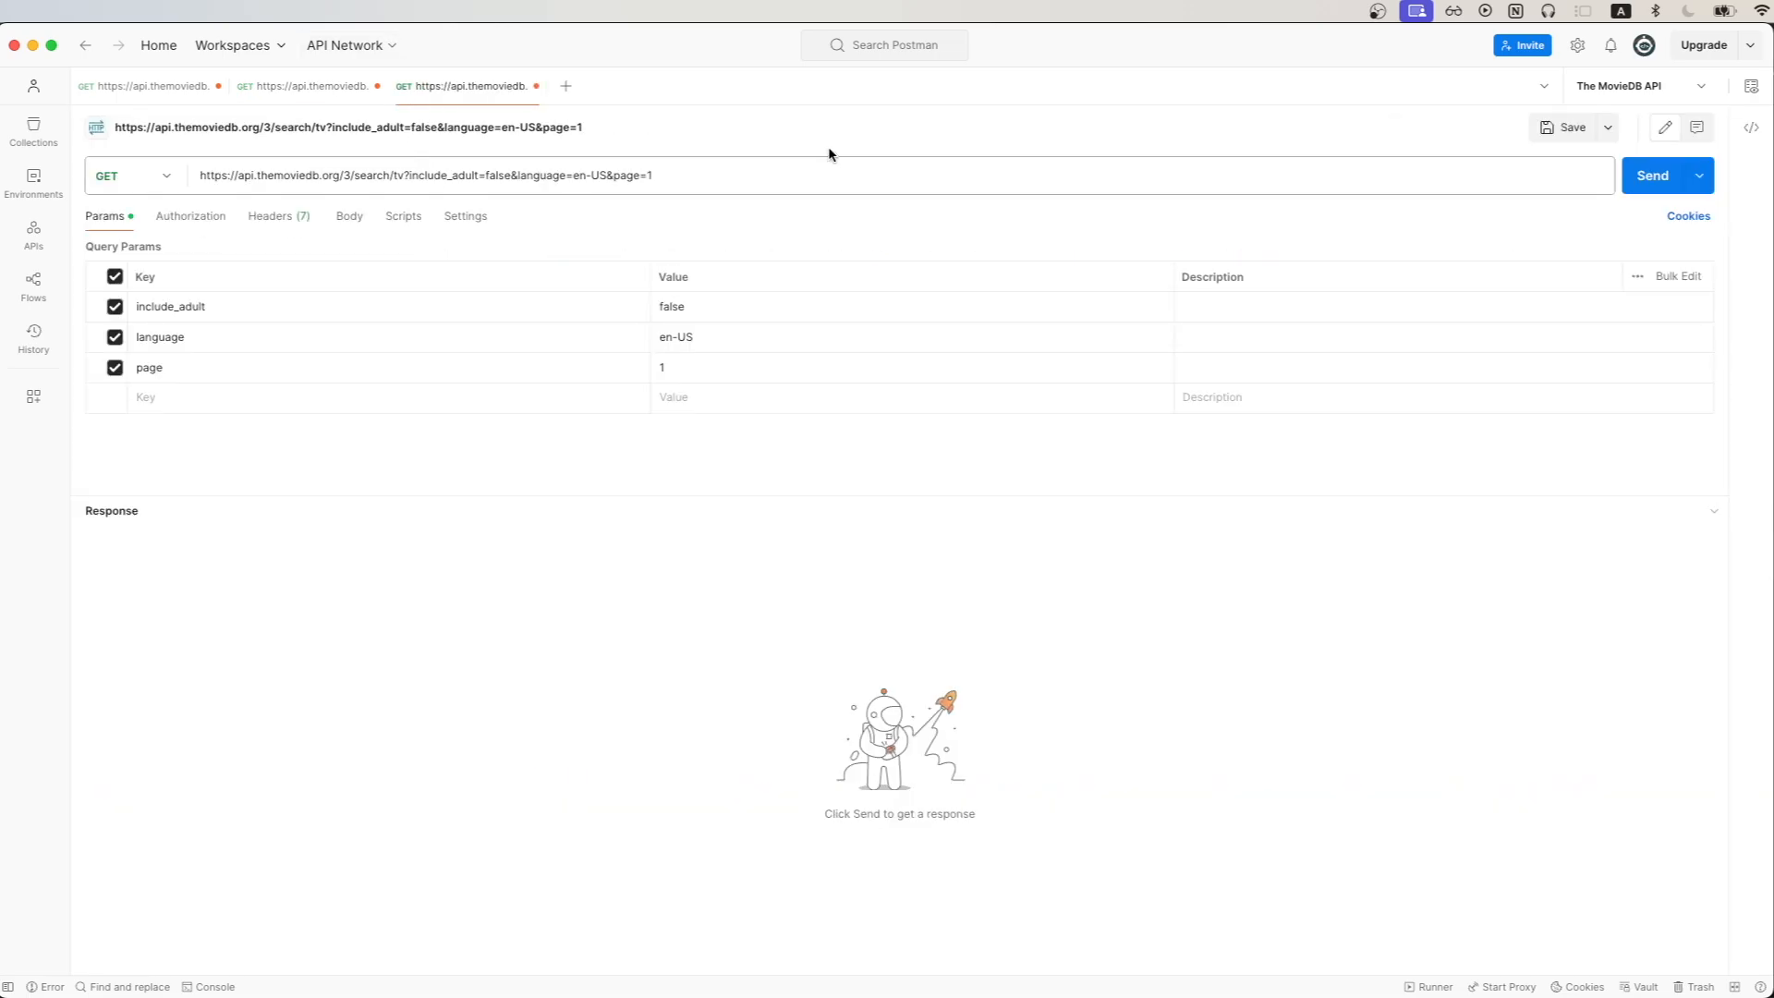
mouse_move(321, 460)
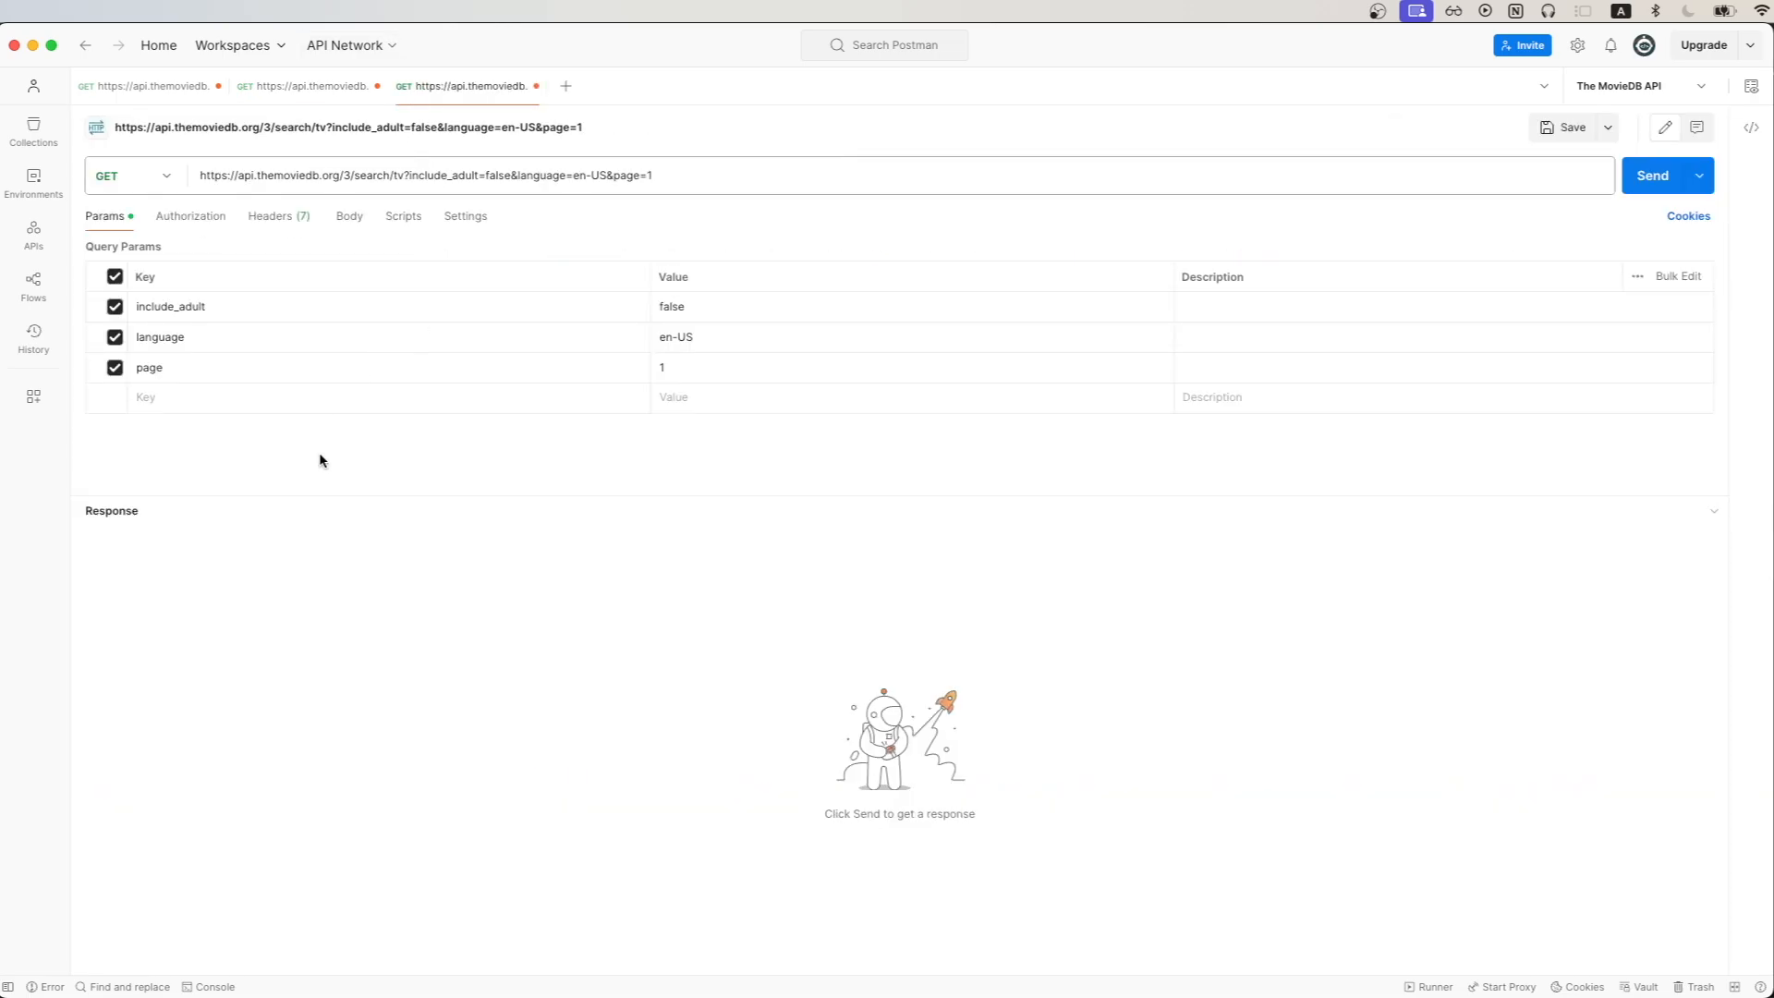
Step: Add api_key={{api_key}} and query 'game of thrones', then send for TV results
left_click(1653, 175)
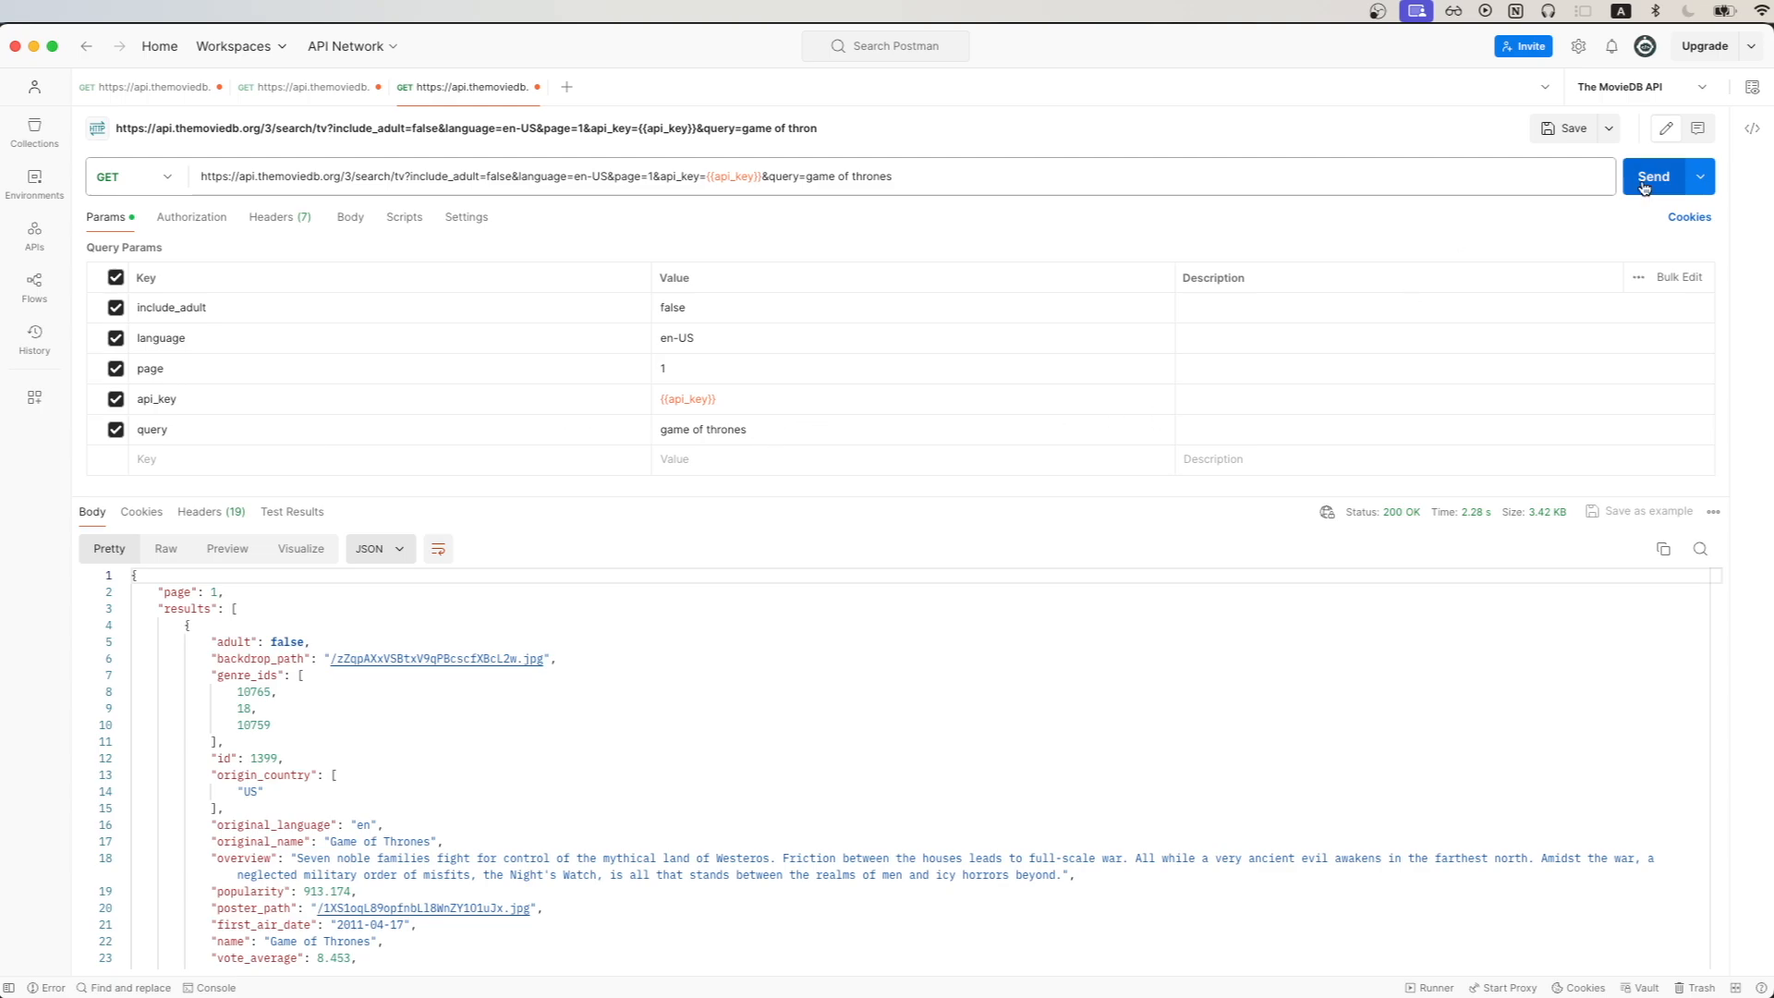
left_click(1653, 175)
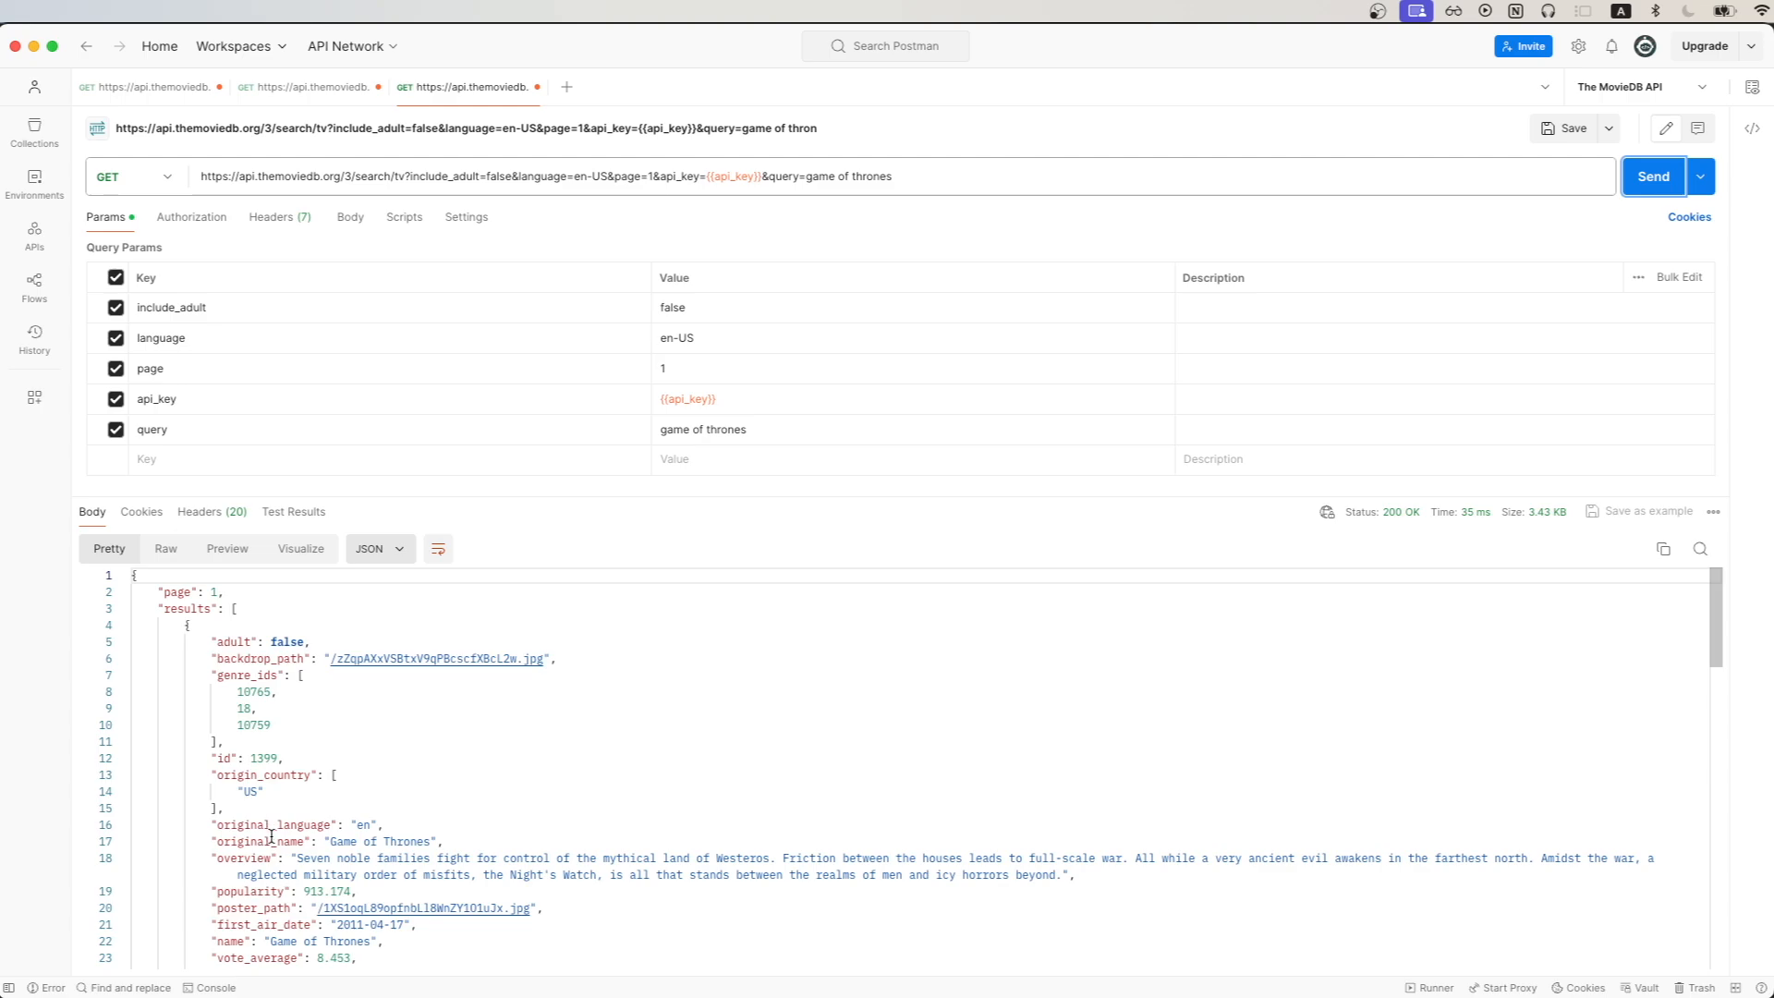
mouse_move(276, 918)
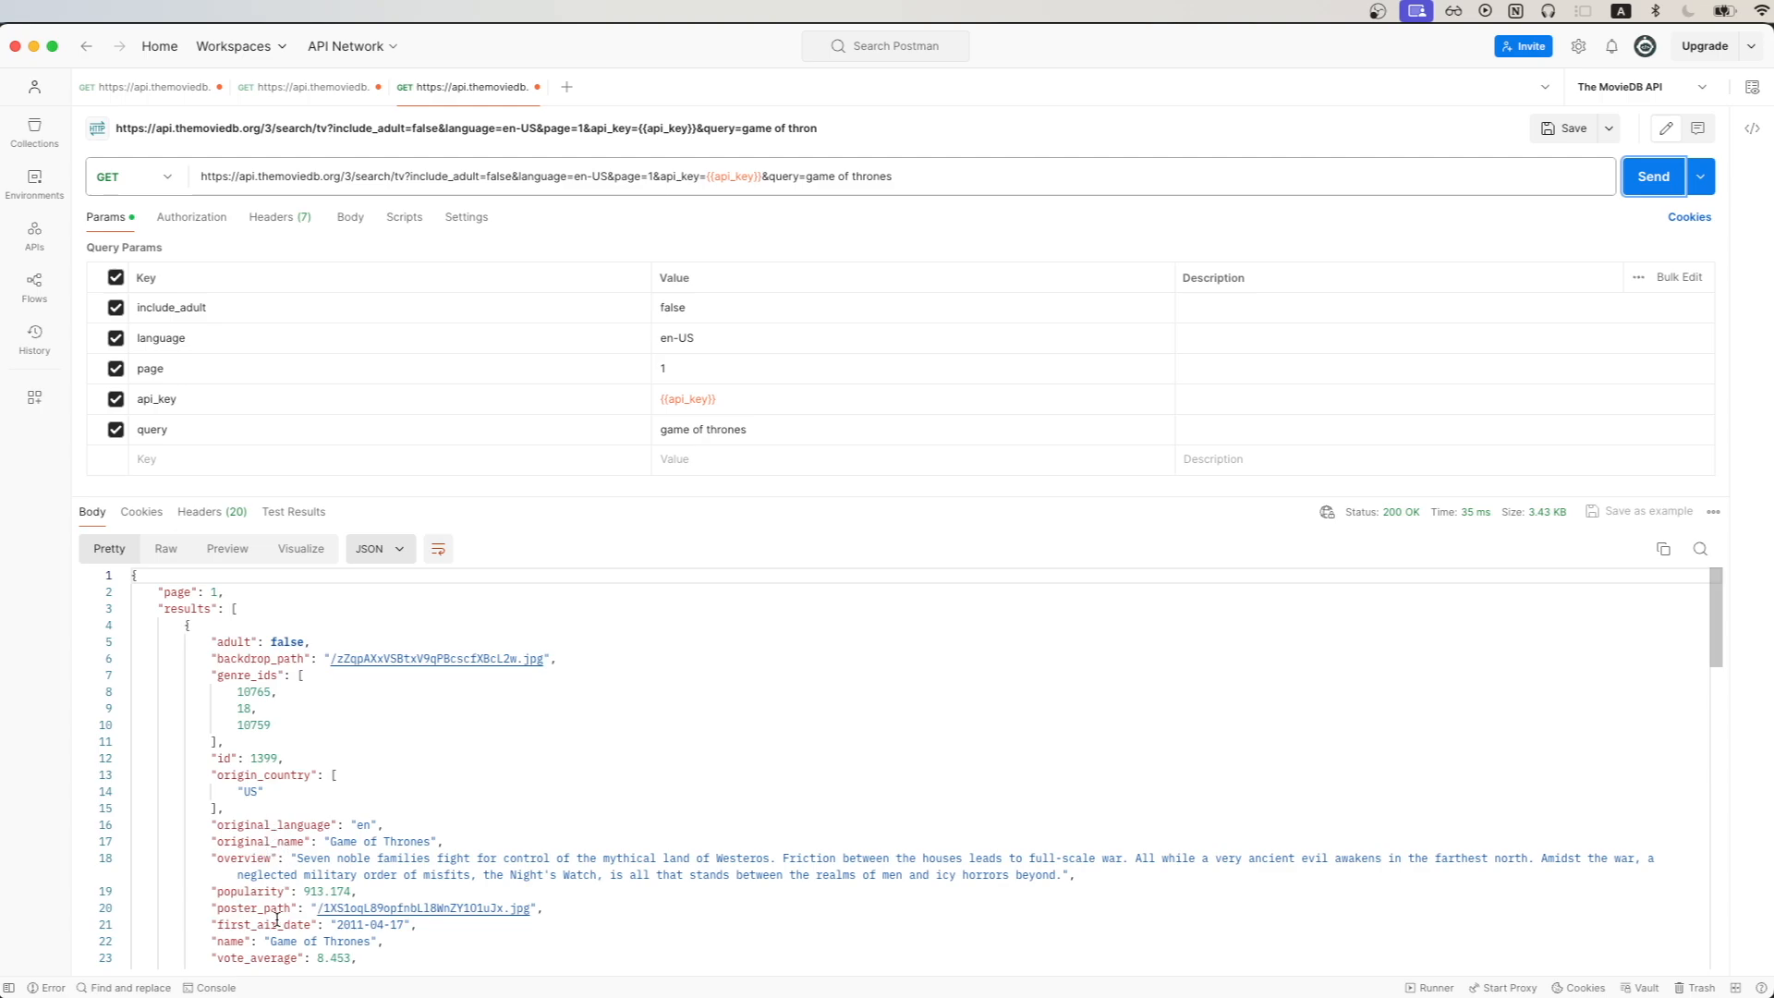